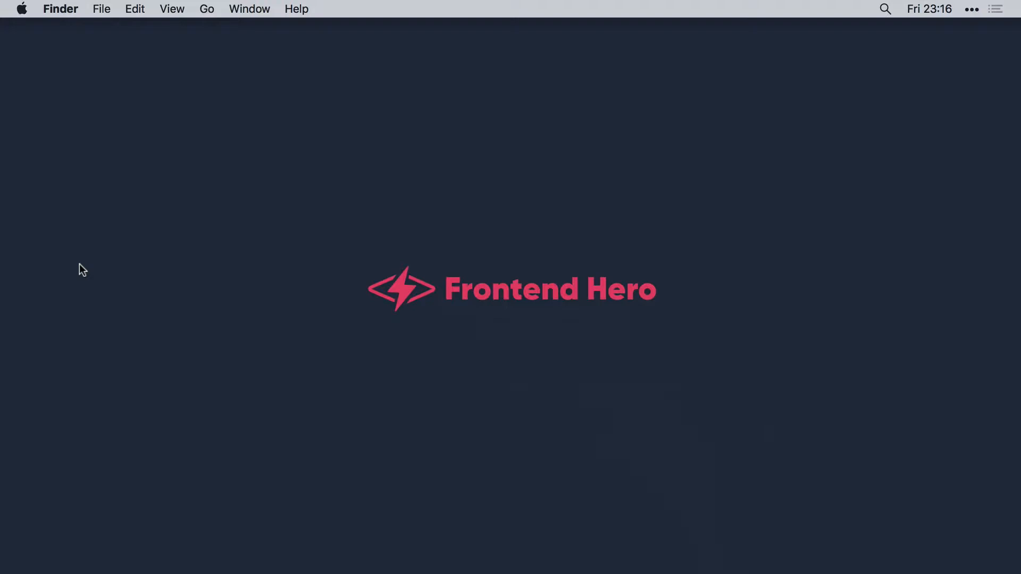
mouse_move(328, 554)
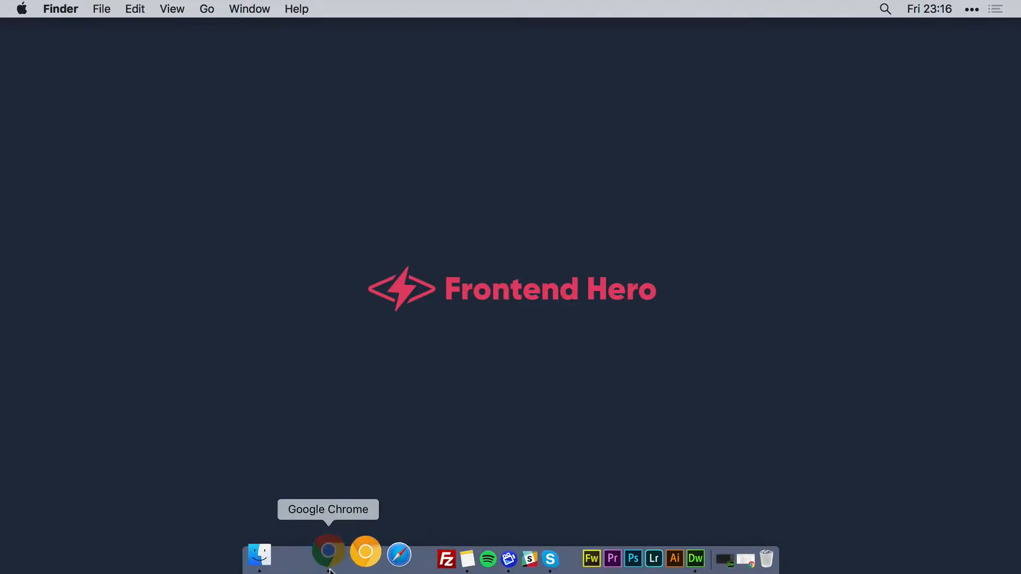
Bring up Chrome and scroll the hide-header-scroll demo page down and back up.
click(328, 554)
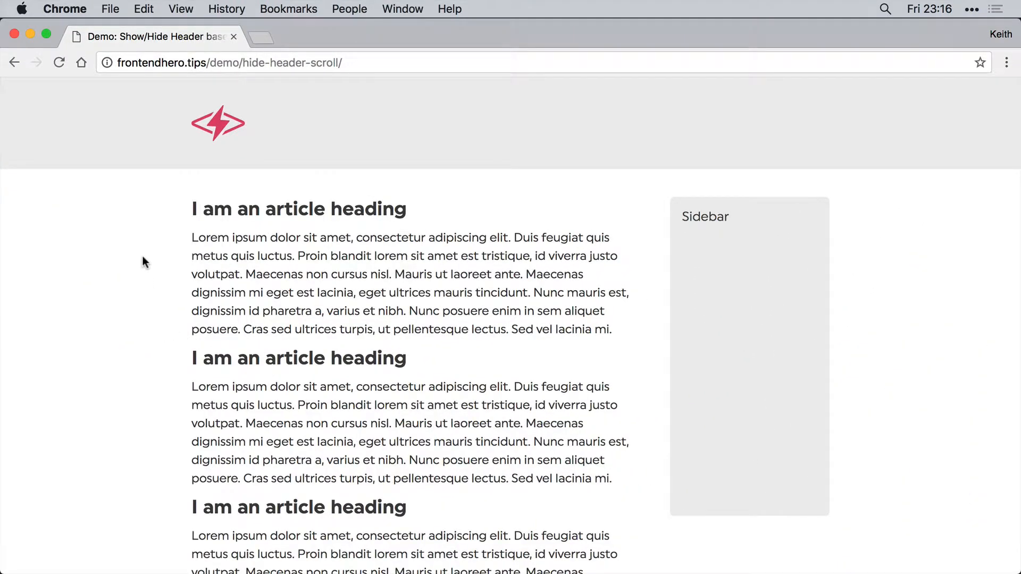
scroll(down, 3)
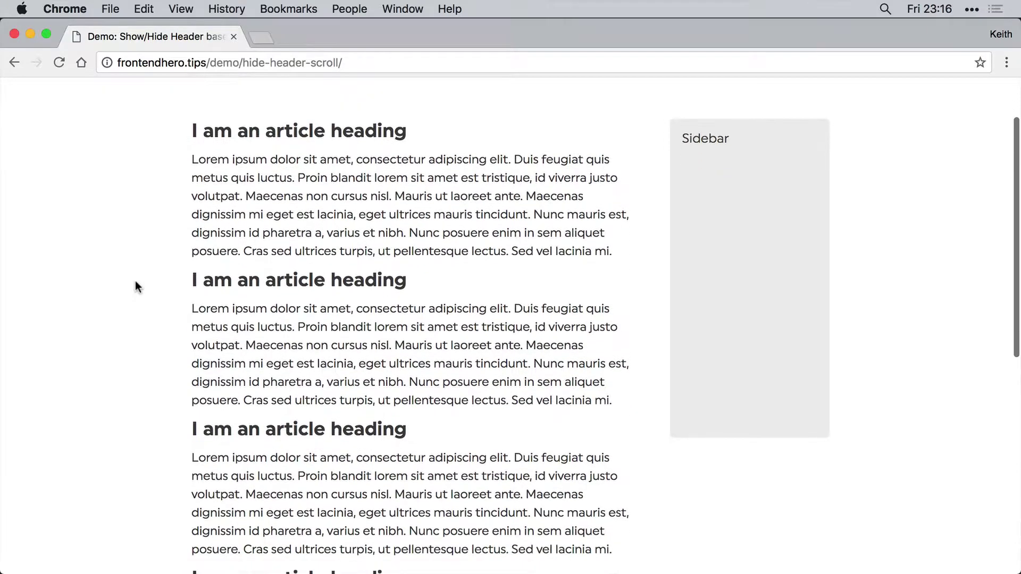
scroll(up, 3)
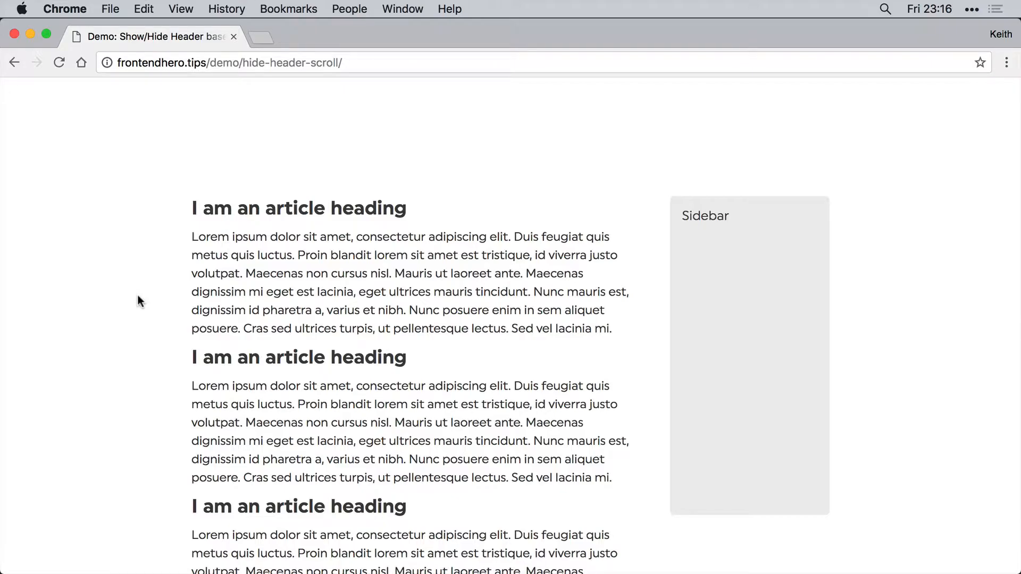
scroll(up, 3)
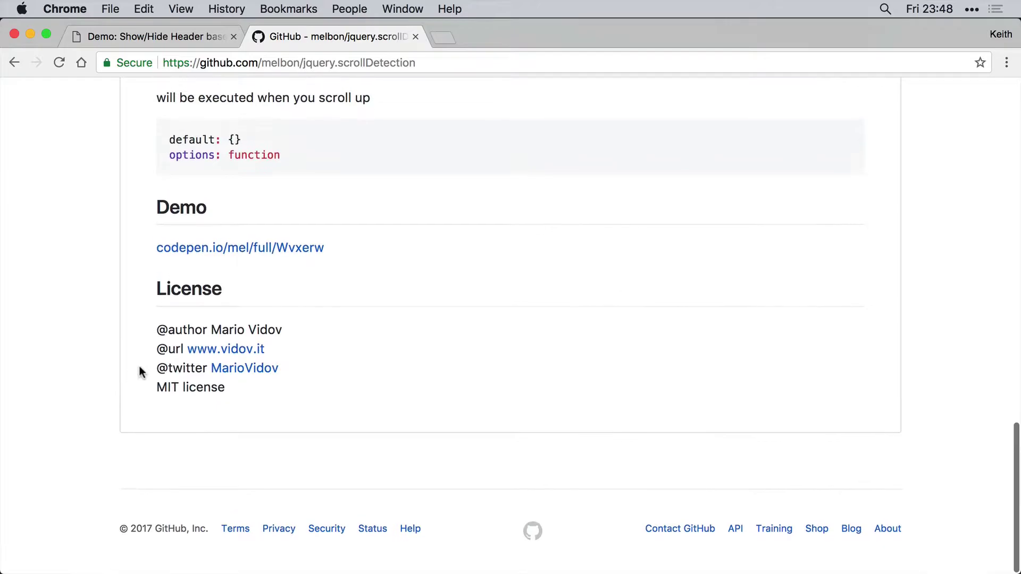
mouse_move(337, 296)
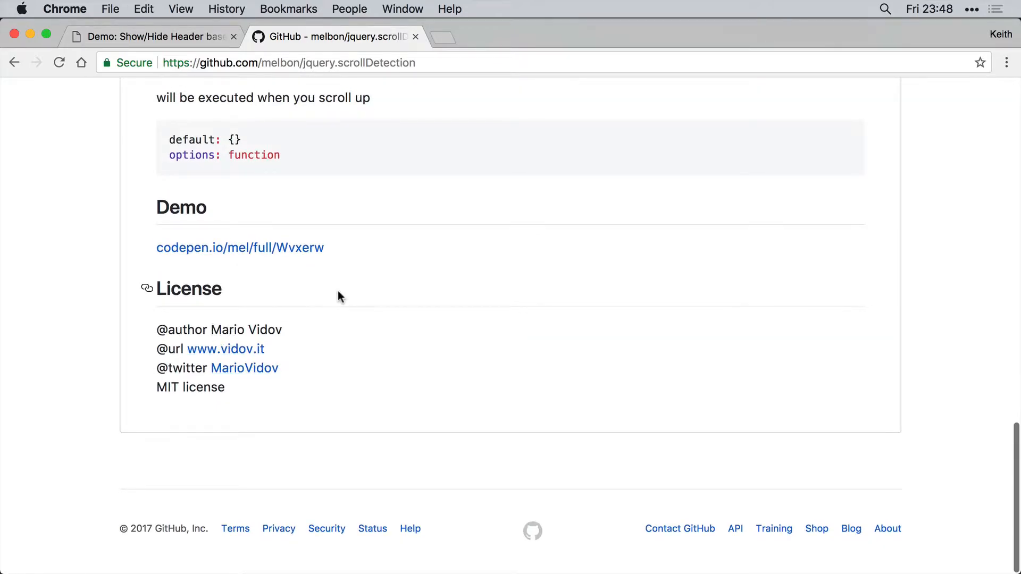
Scroll the jquery.scrollDetection README to the top and close its tab.
scroll(up, 3)
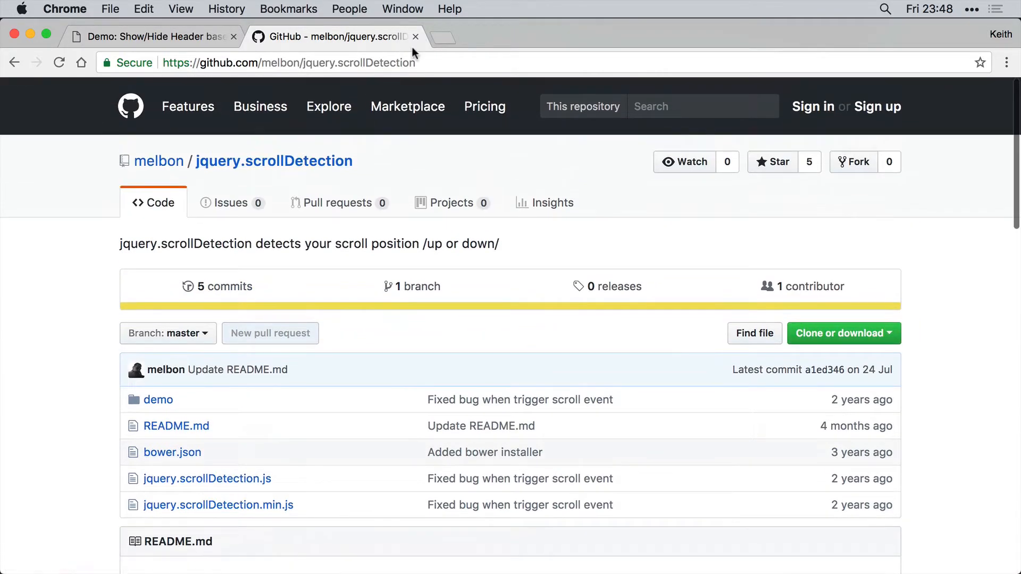
click(415, 37)
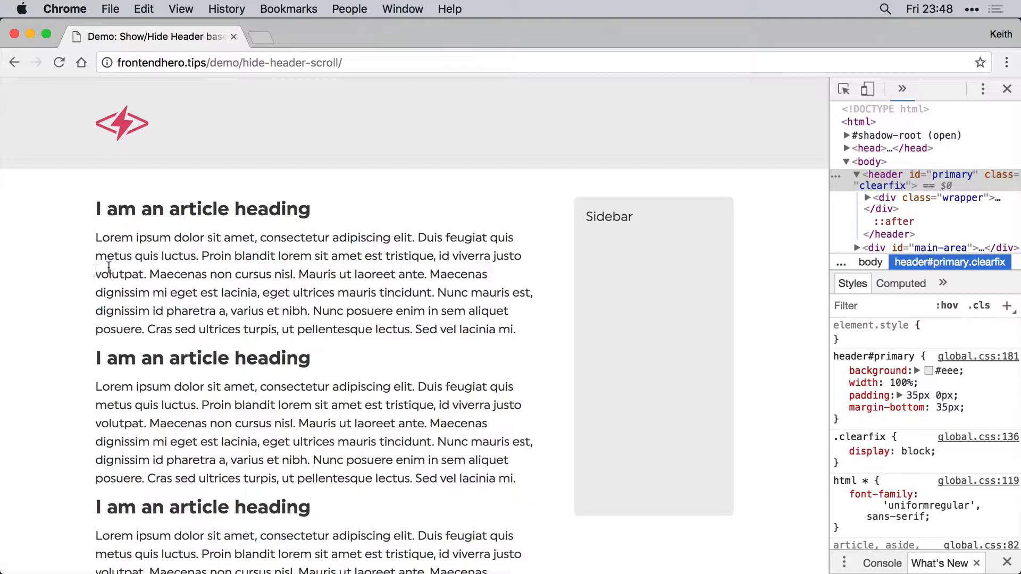
Scroll the demo page down and up twice with DevTools open, then switch to Dreamweaver.
scroll(down, 3)
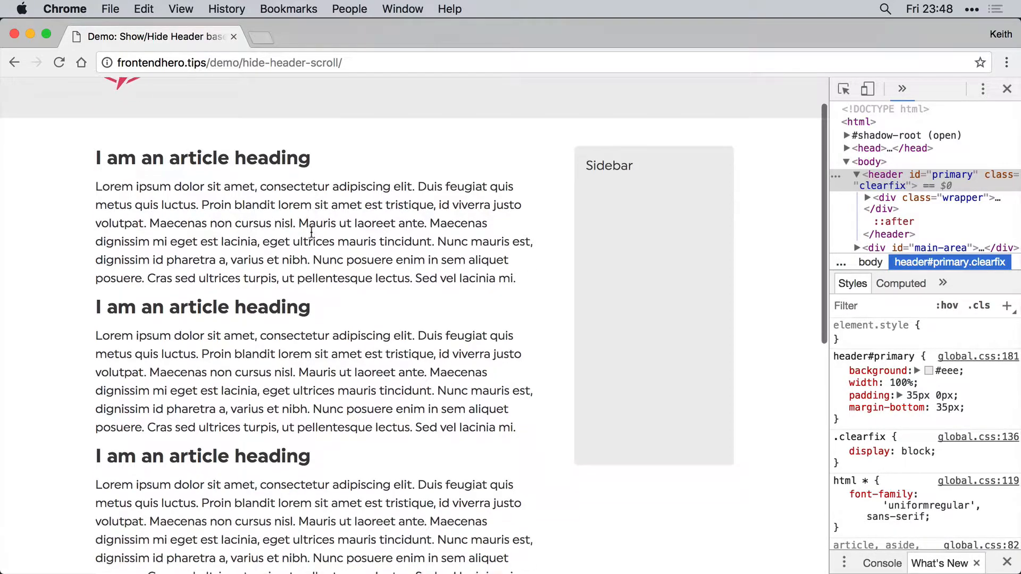
scroll(up, 3)
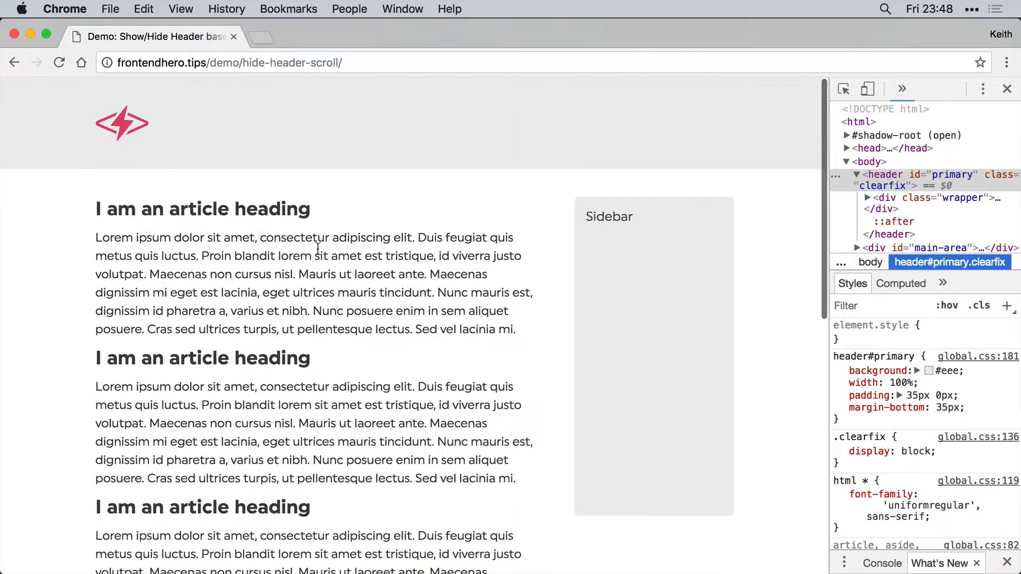
scroll(down, 3)
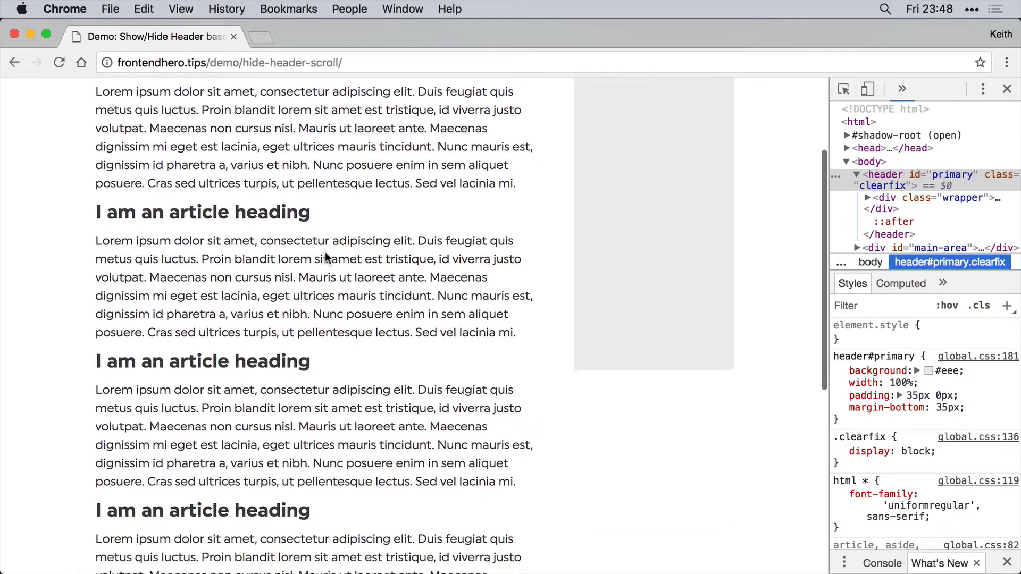
scroll(up, 3)
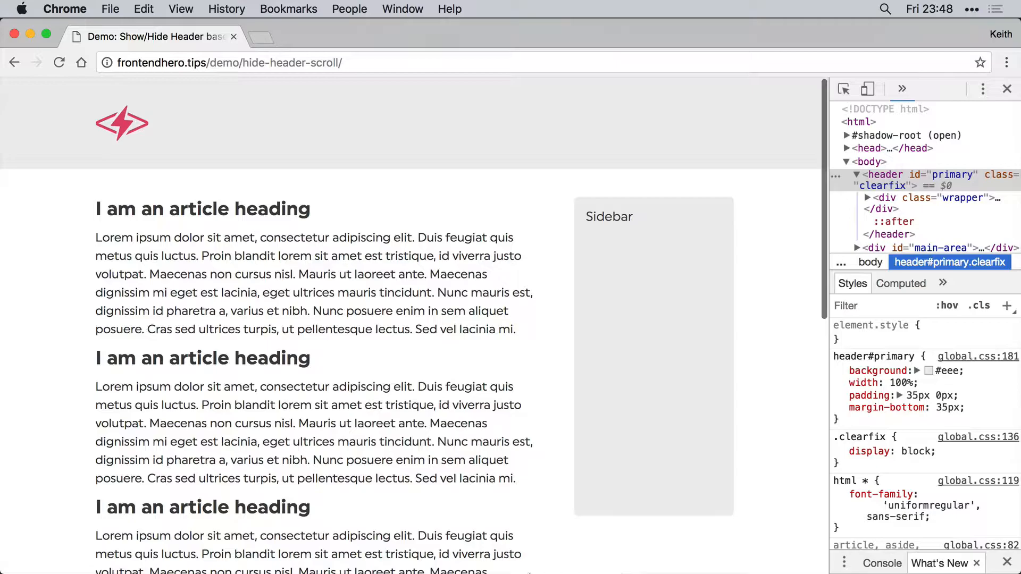
click(698, 566)
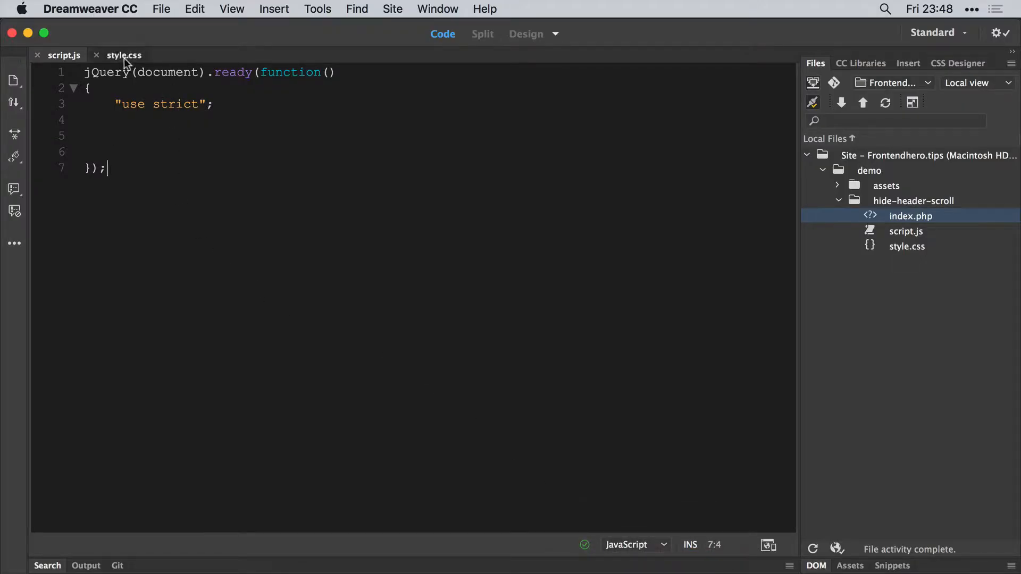
Add a header#primary rule with position: fixed and top: 0px to style.css and save.
click(123, 54)
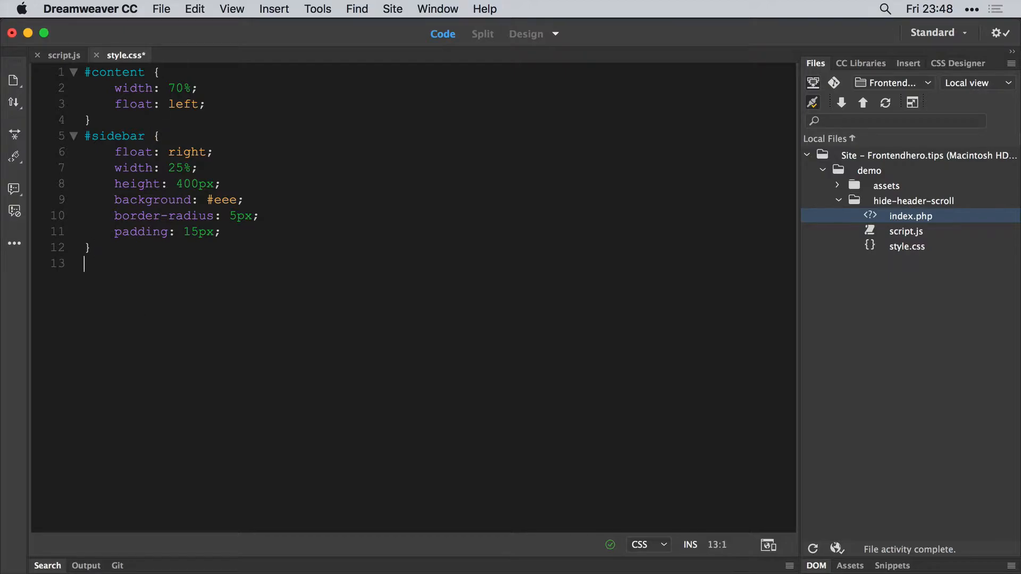
text(header)
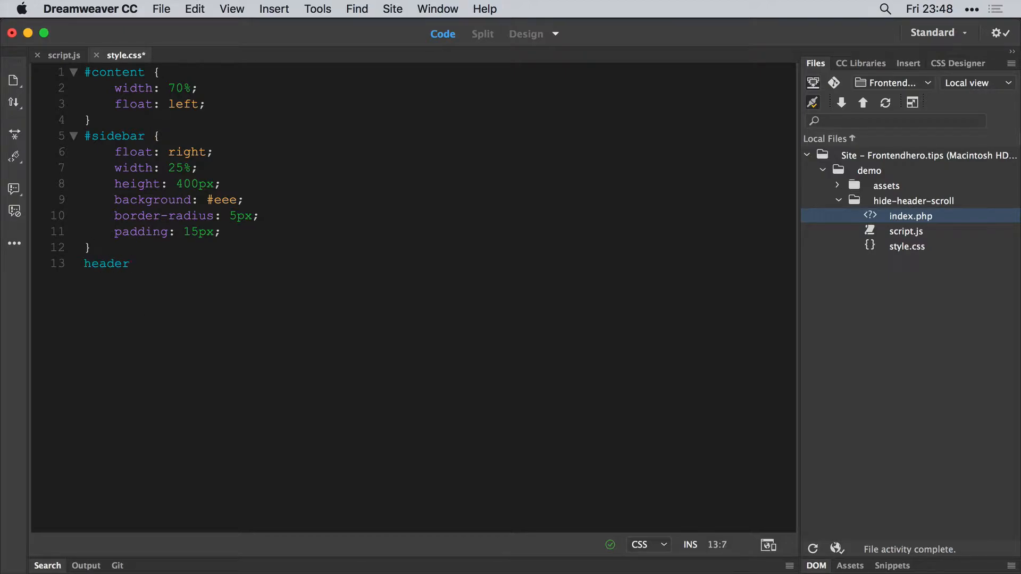
text(#primary {)
text(position: fixed;)
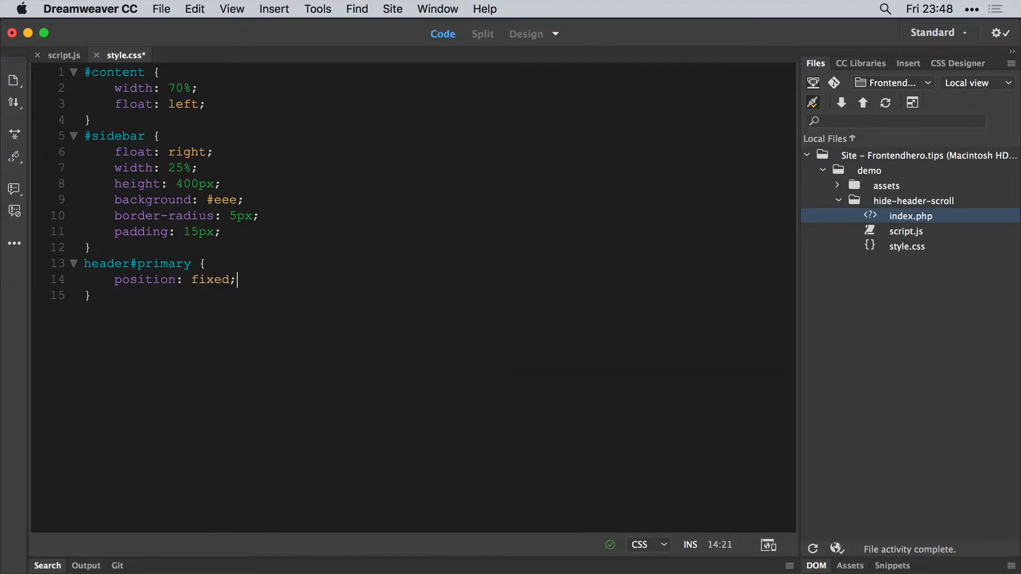
text(top:)
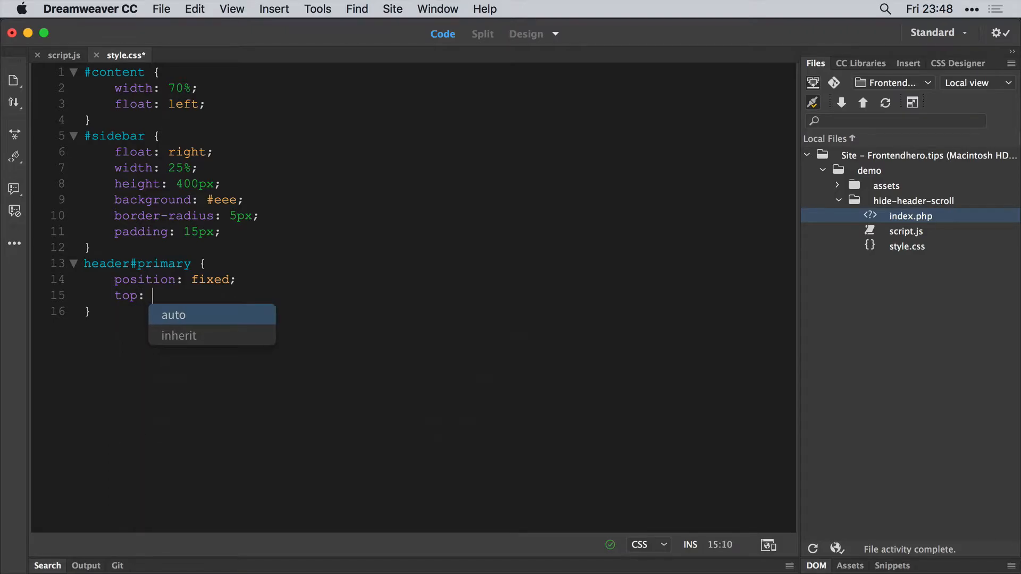
text(0px;)
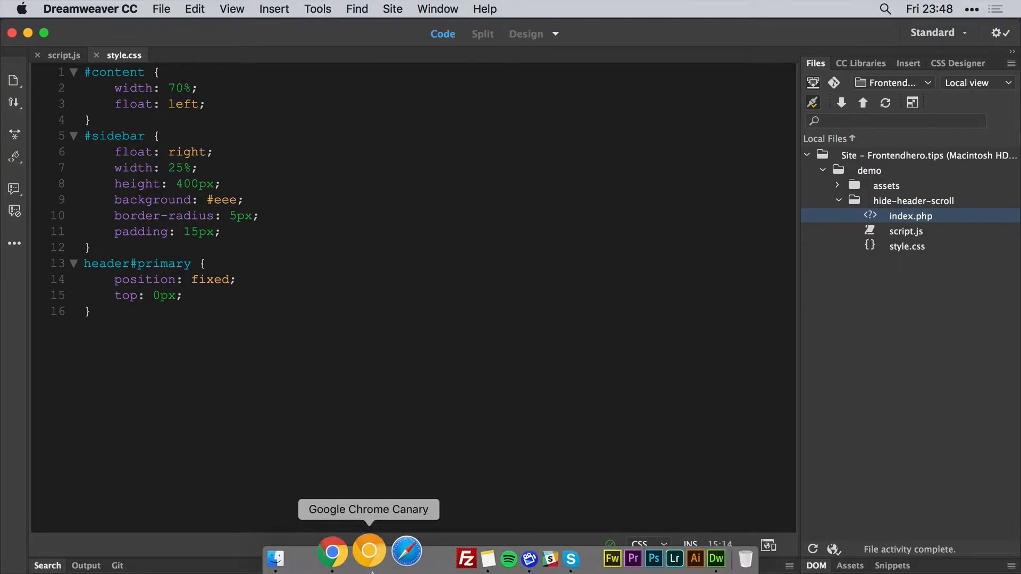
Return to Chrome, reload the demo and scroll down to check the fixed header.
click(369, 558)
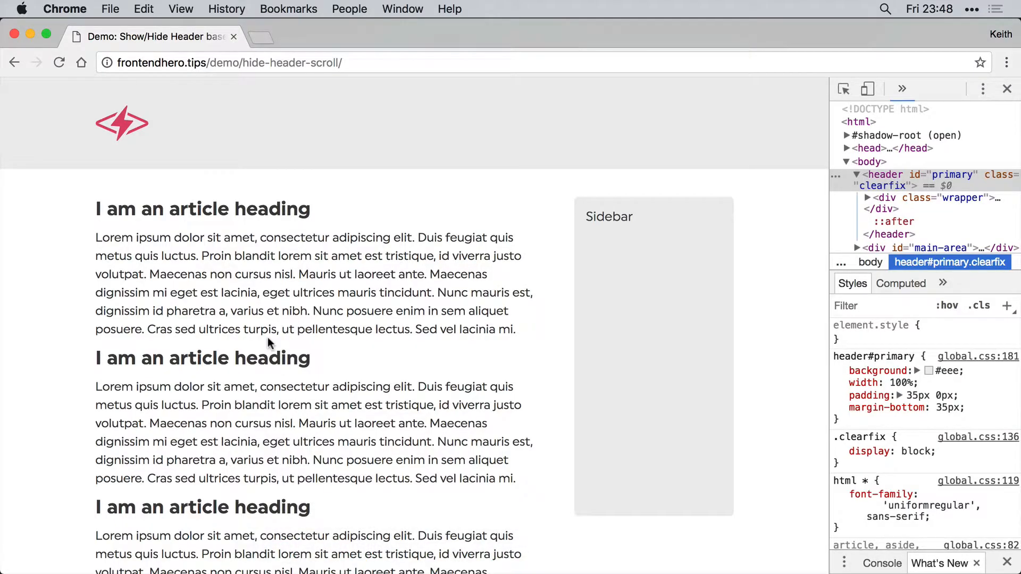
scroll(down, 3)
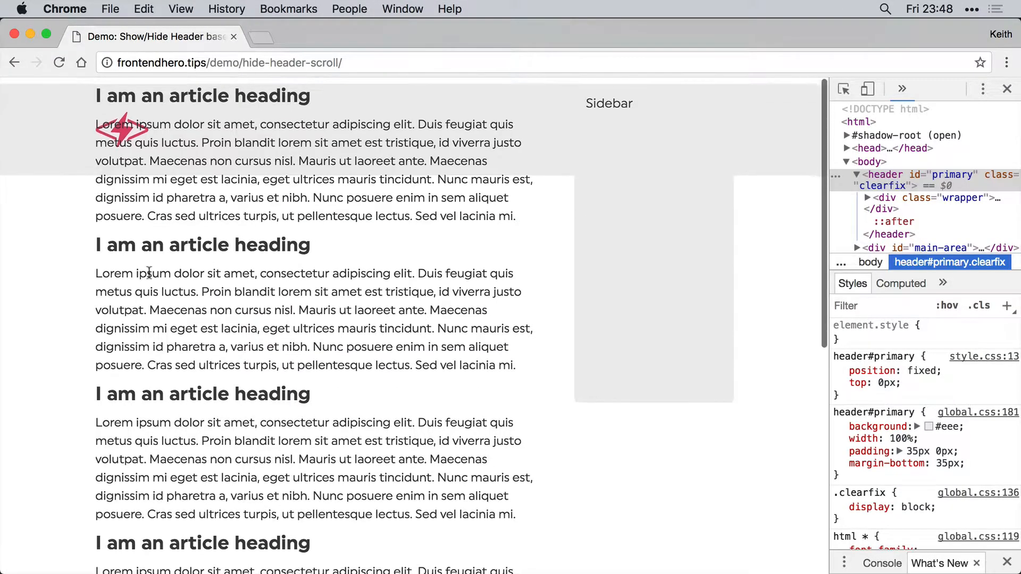
scroll(down, 3)
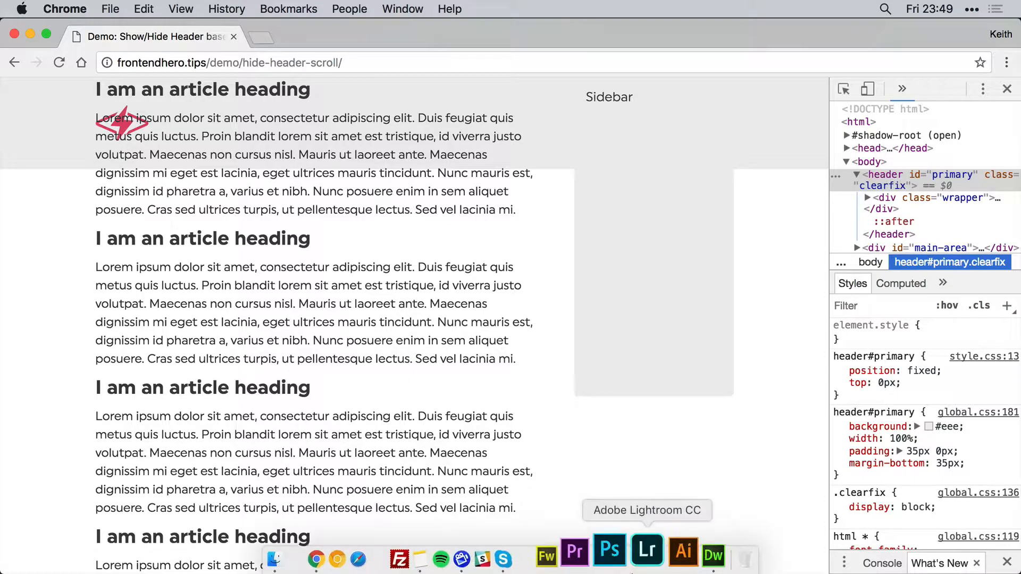
Add a #main-area rule with padding-top: 150px below the header rule in style.css.
click(713, 554)
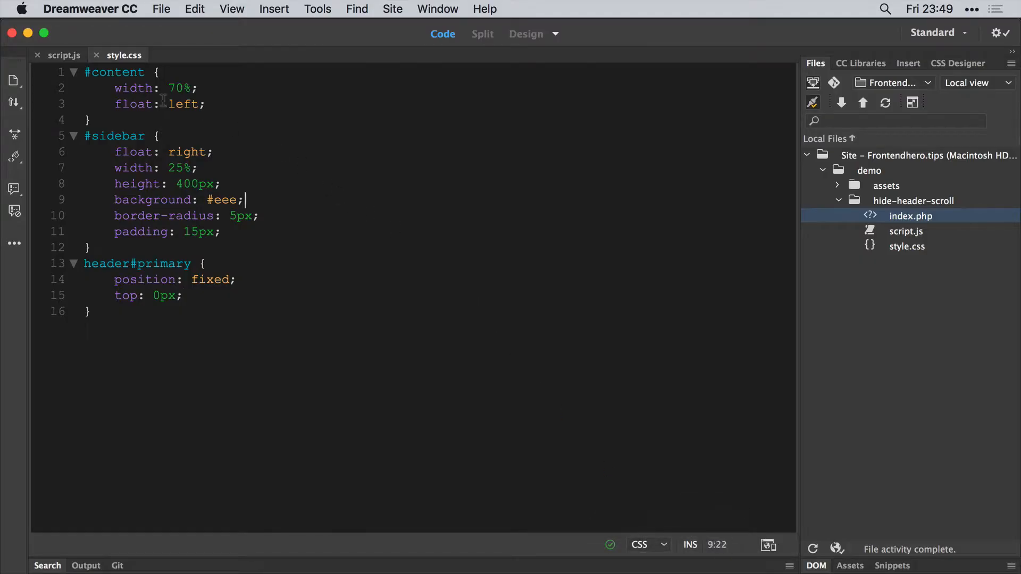
key(Return)
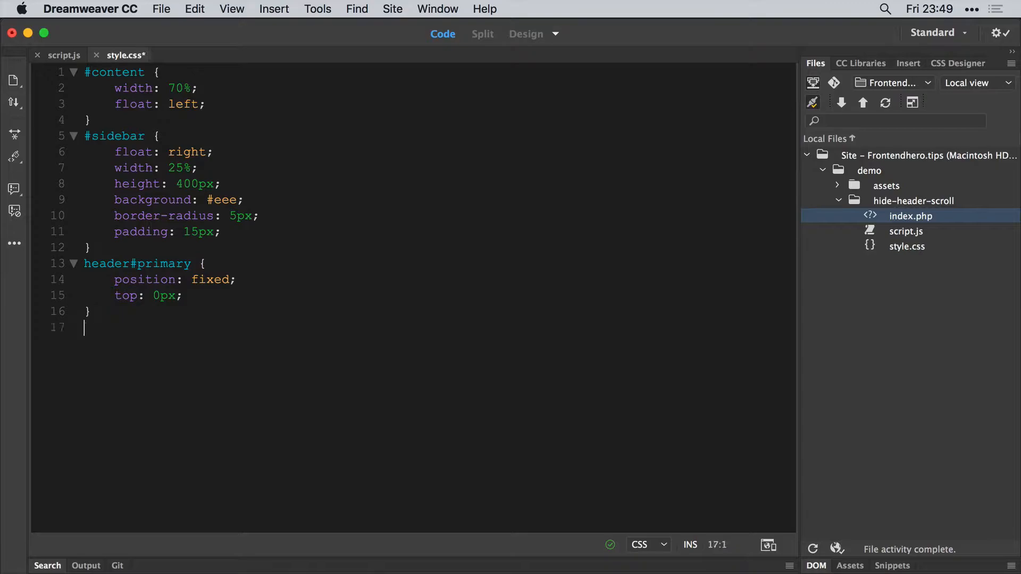
text(#main-area)
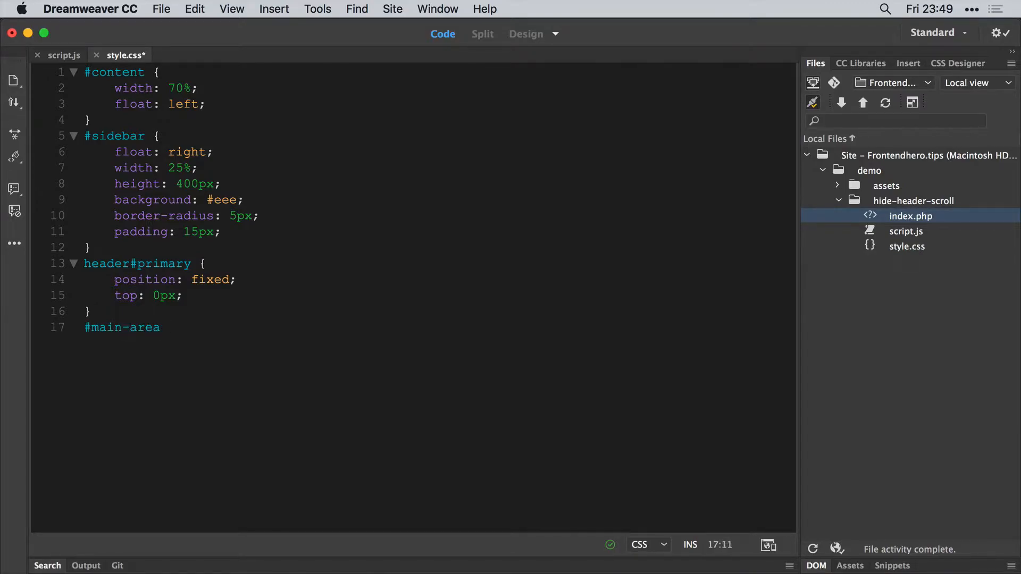
text({)
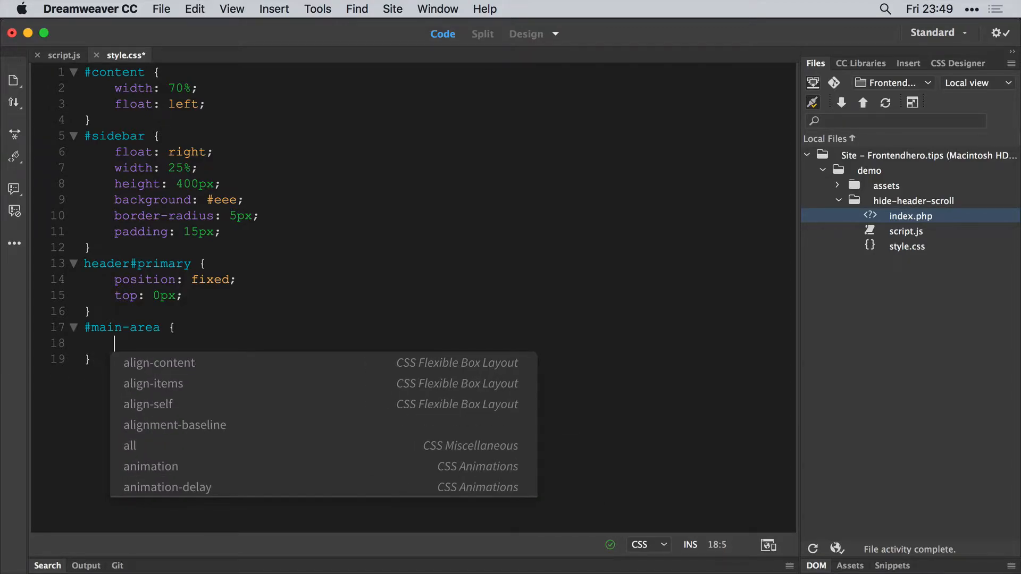
text(padding-top)
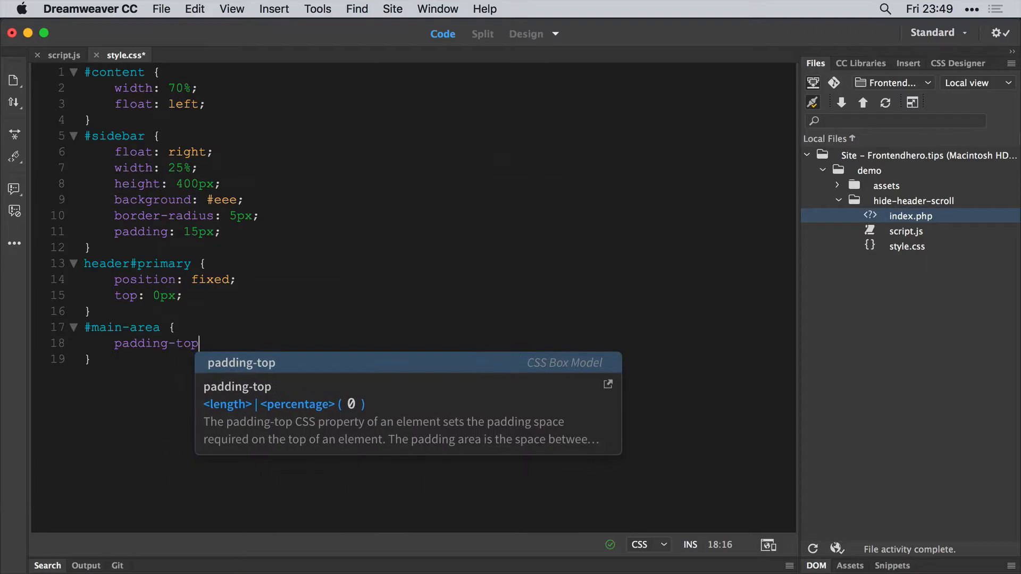
text(: 1)
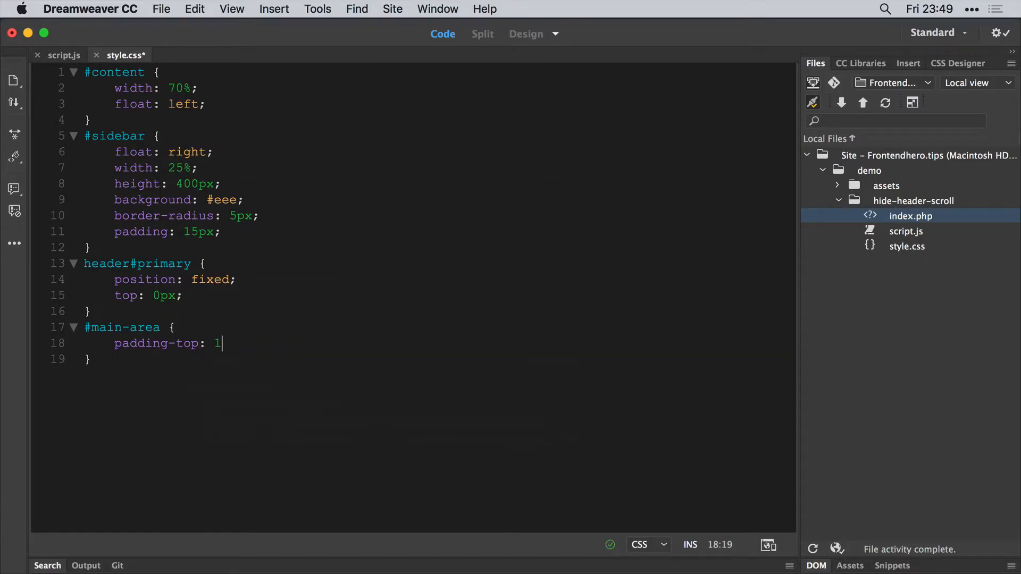
text(50px;)
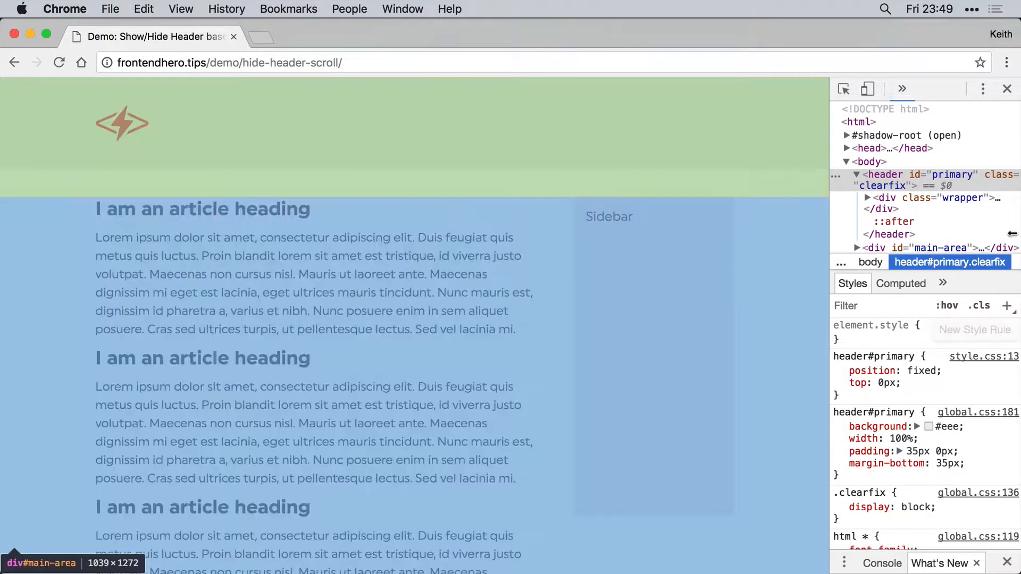
Inspect div#main-area's 150px padding-top in DevTools, then scroll the page down and up.
click(940, 248)
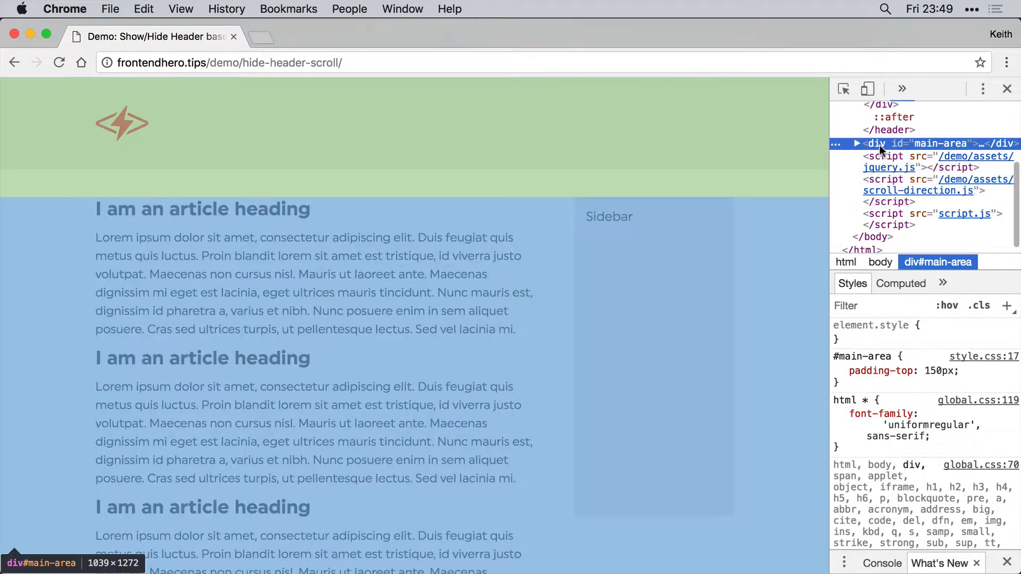
mouse_move(855, 202)
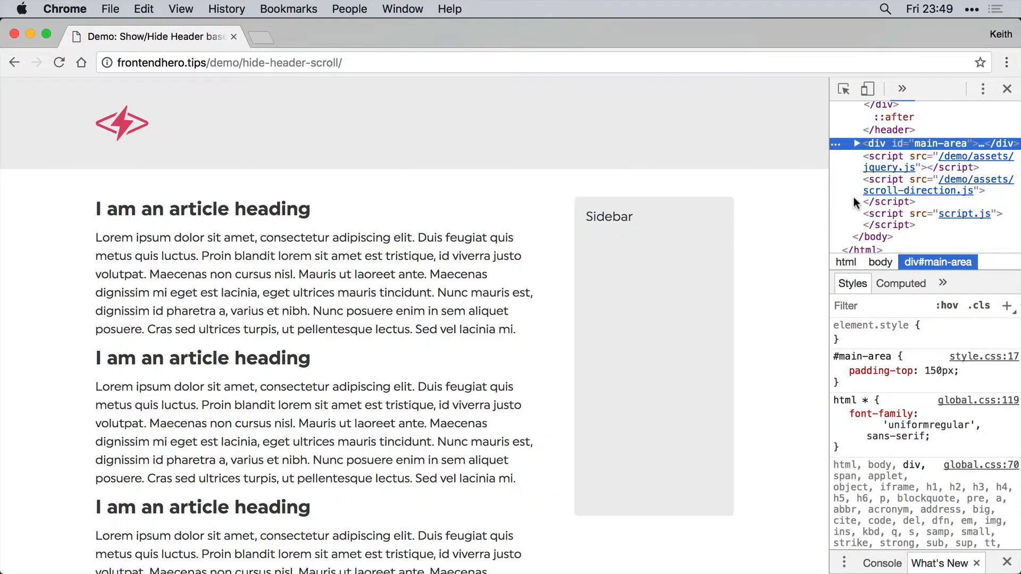
scroll(down, 3)
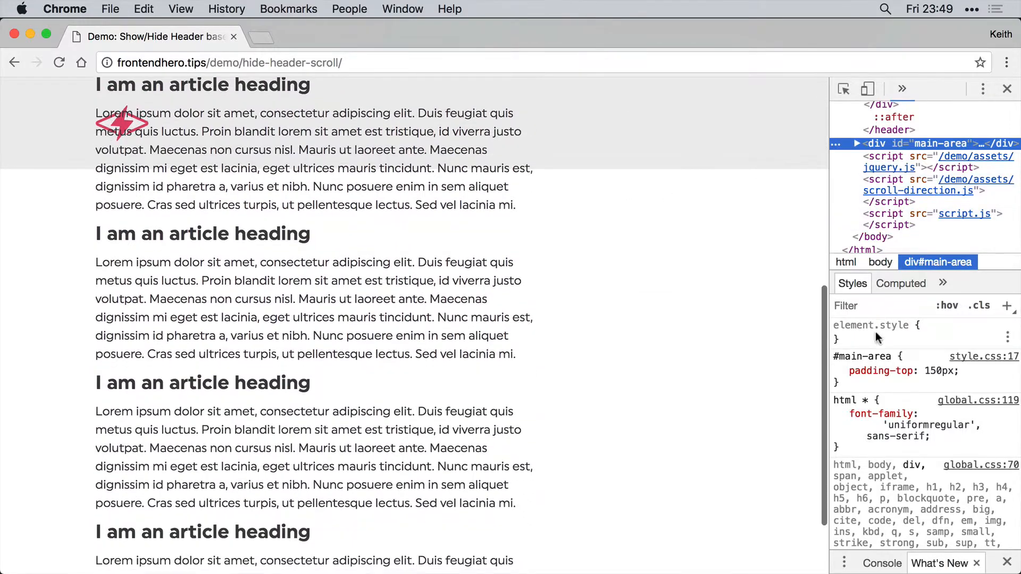
scroll(up, 3)
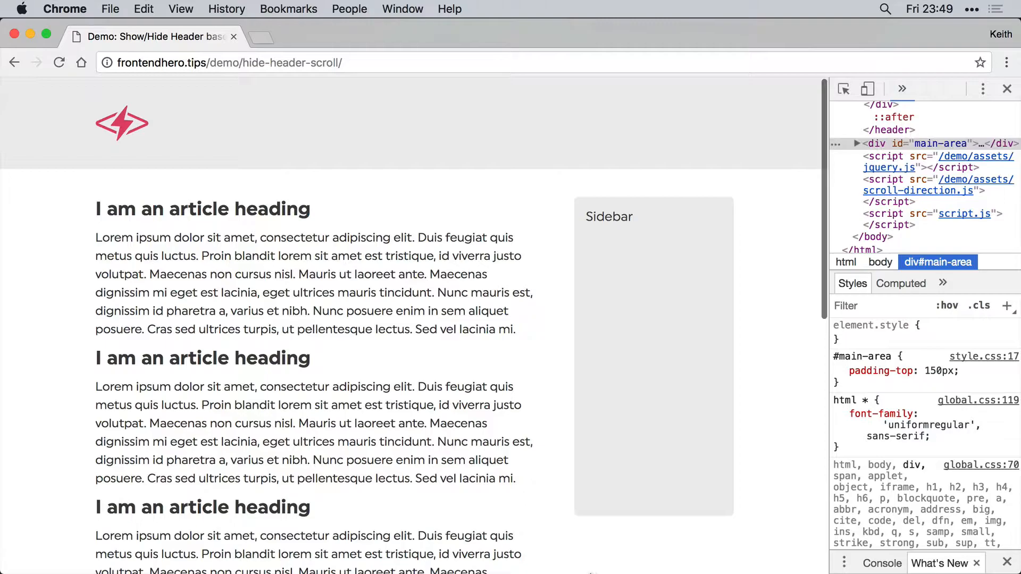
mouse_move(682, 550)
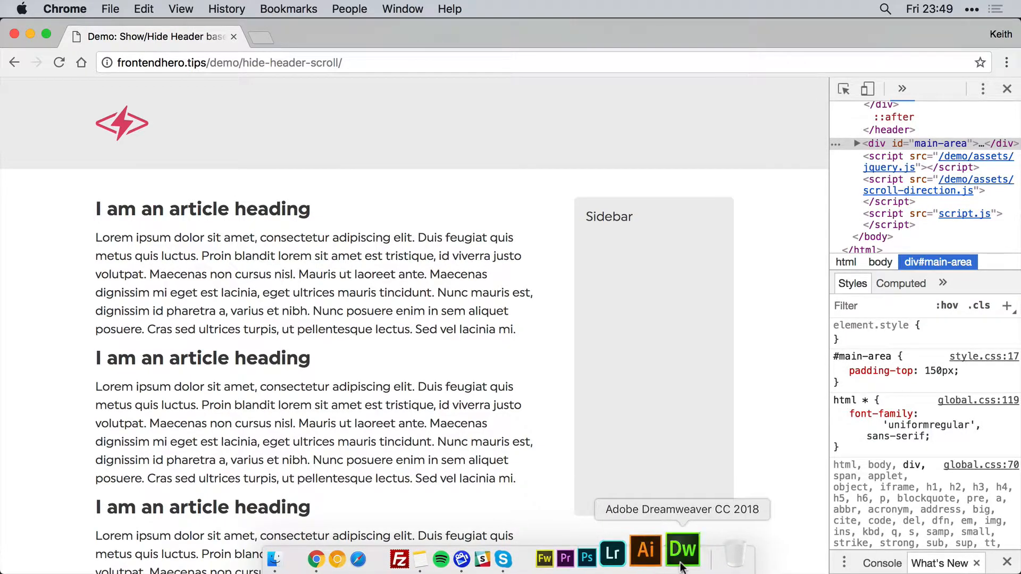
In script.js, declare var header = jQuery('header#primary'); inside the document-ready function.
click(682, 555)
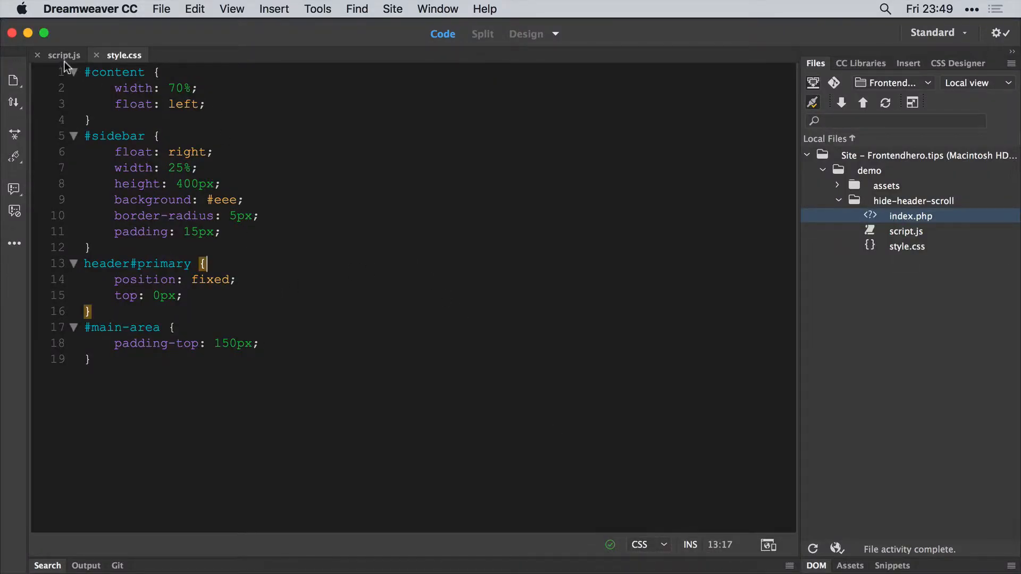
click(64, 55)
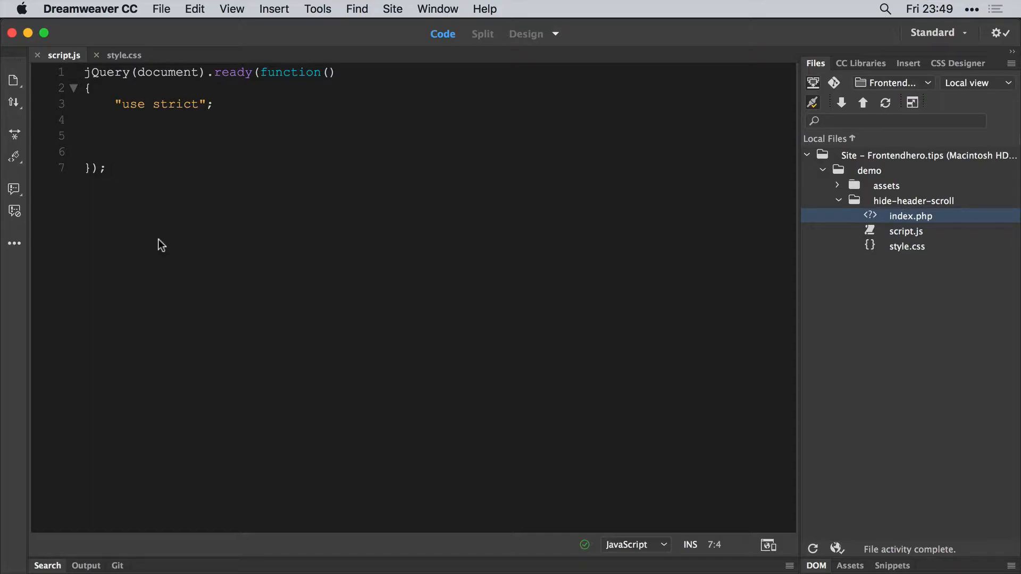
text(var)
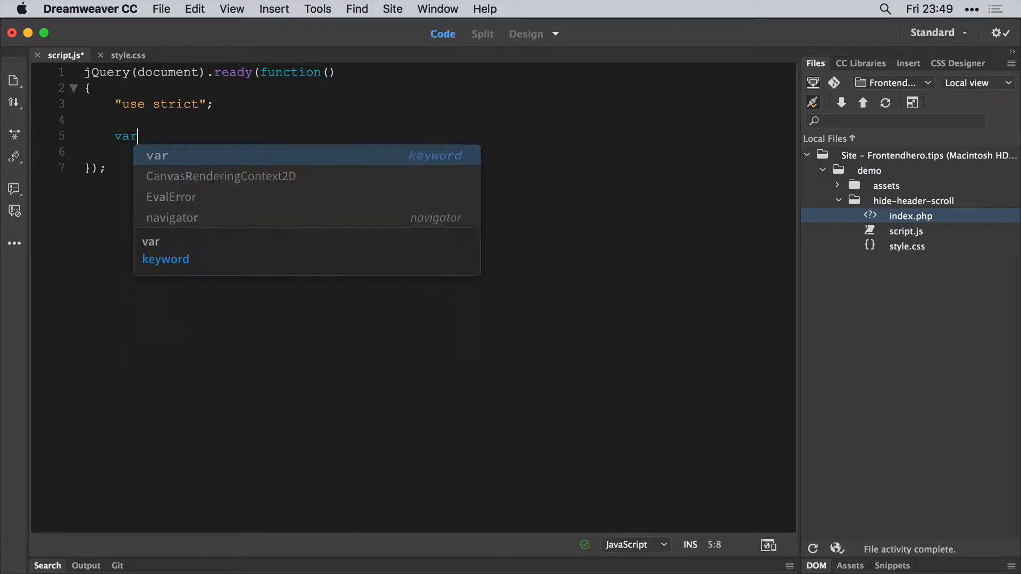
text(header)
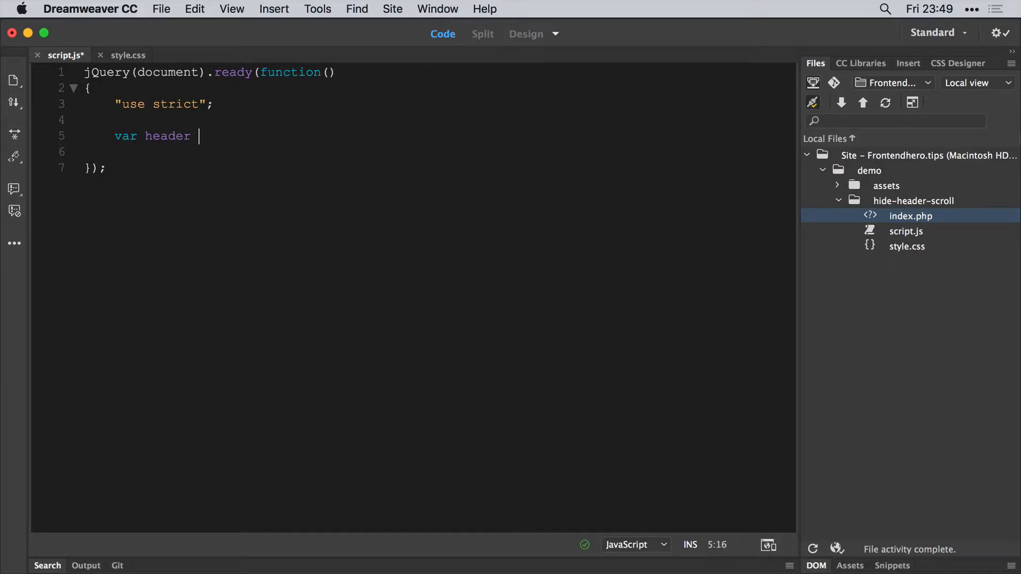
text(= jQuery();)
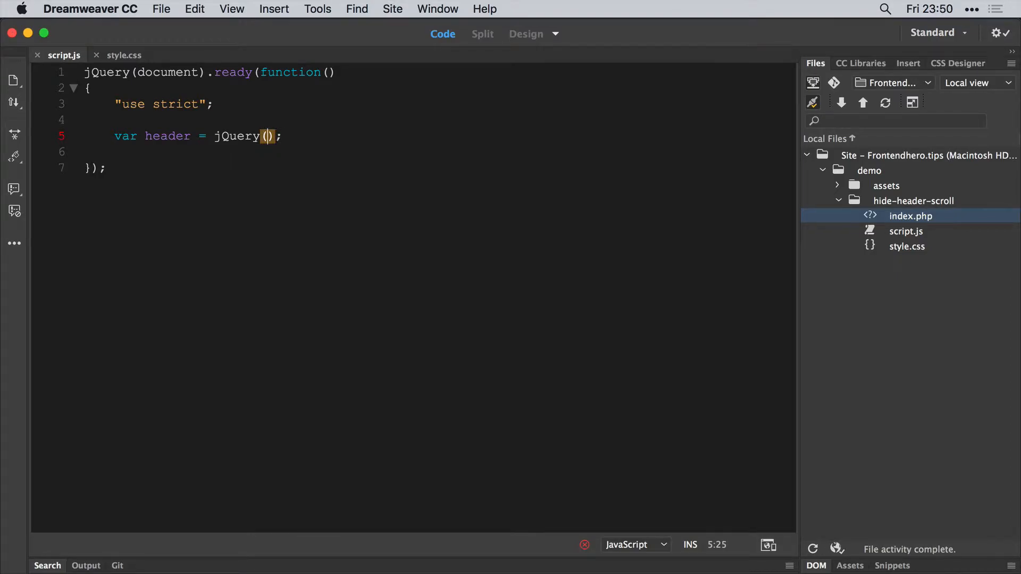
text('header#primary)
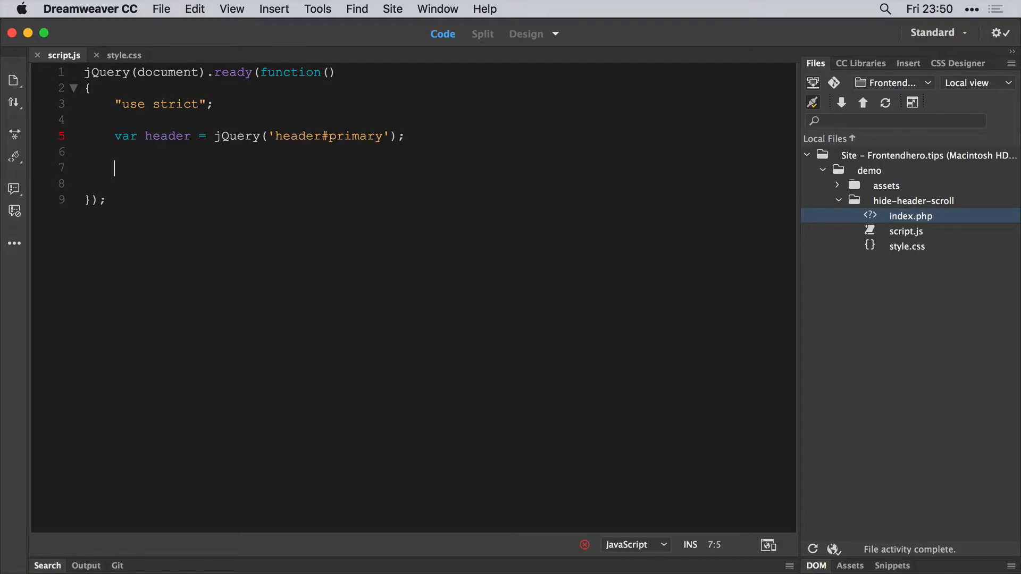
Type a jQuery.scrollDetection({}); call below the header variable.
text(jQuery.)
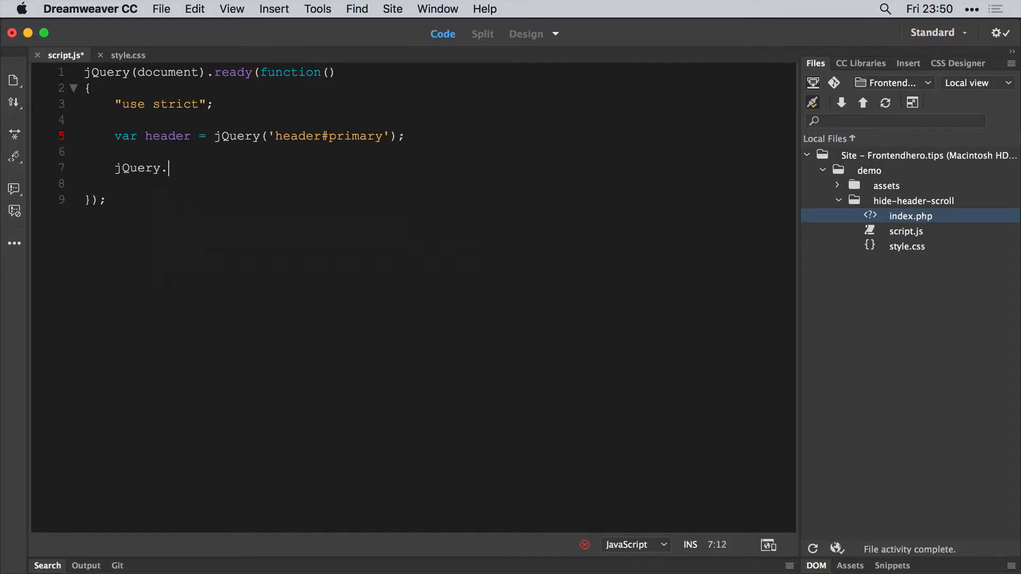
text(scroll)
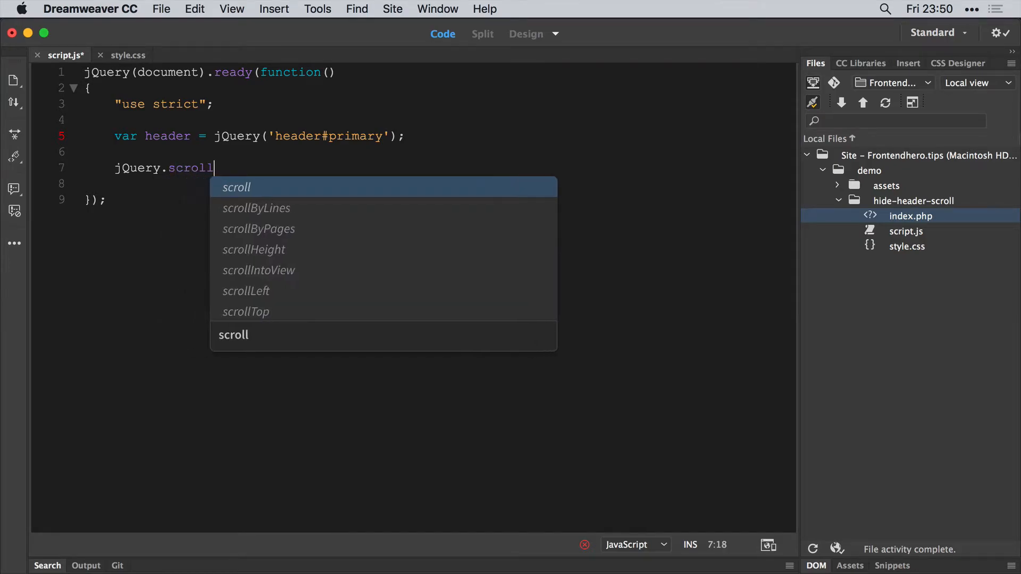
text(Detect)
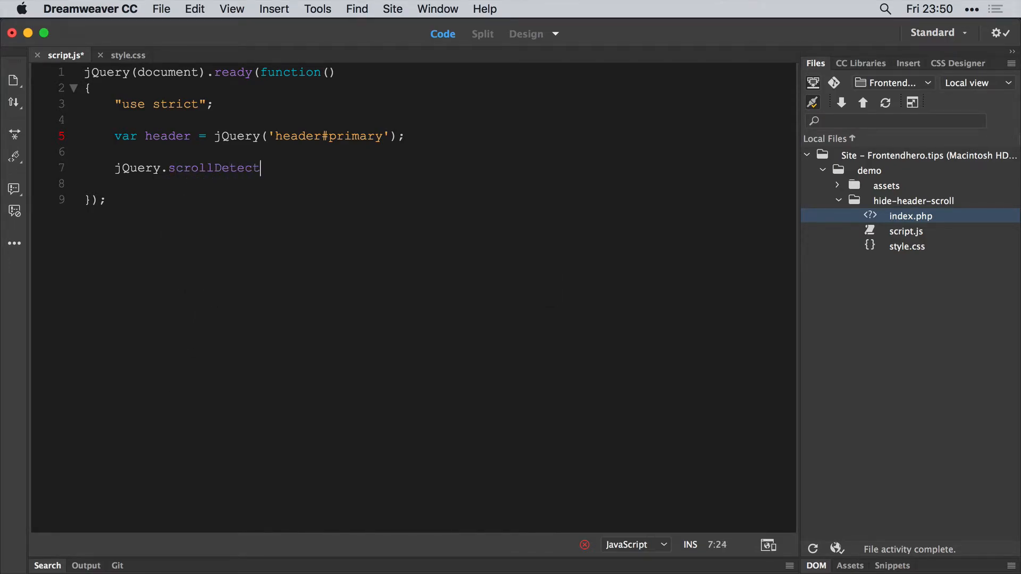
text(ion)
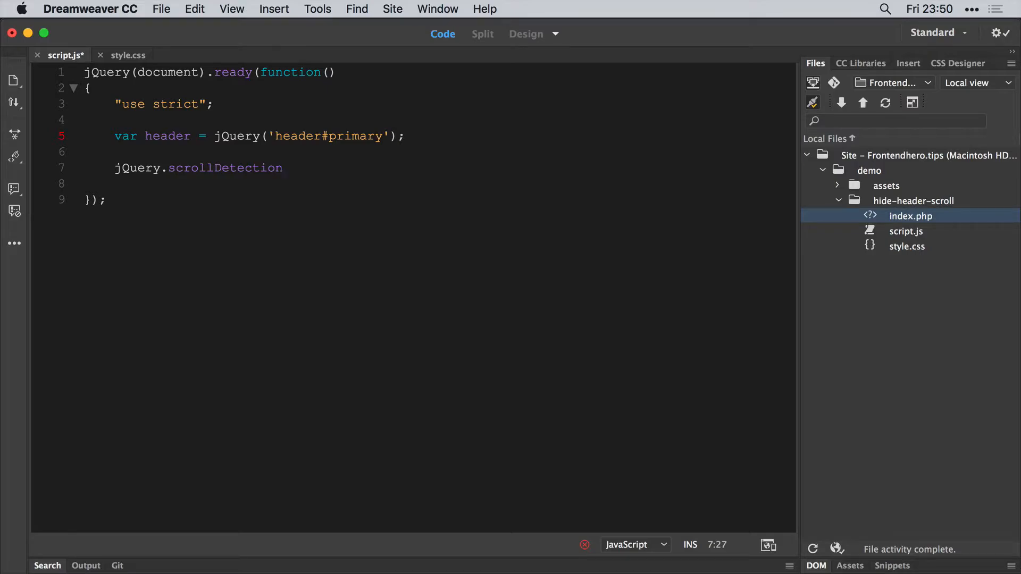
text(()
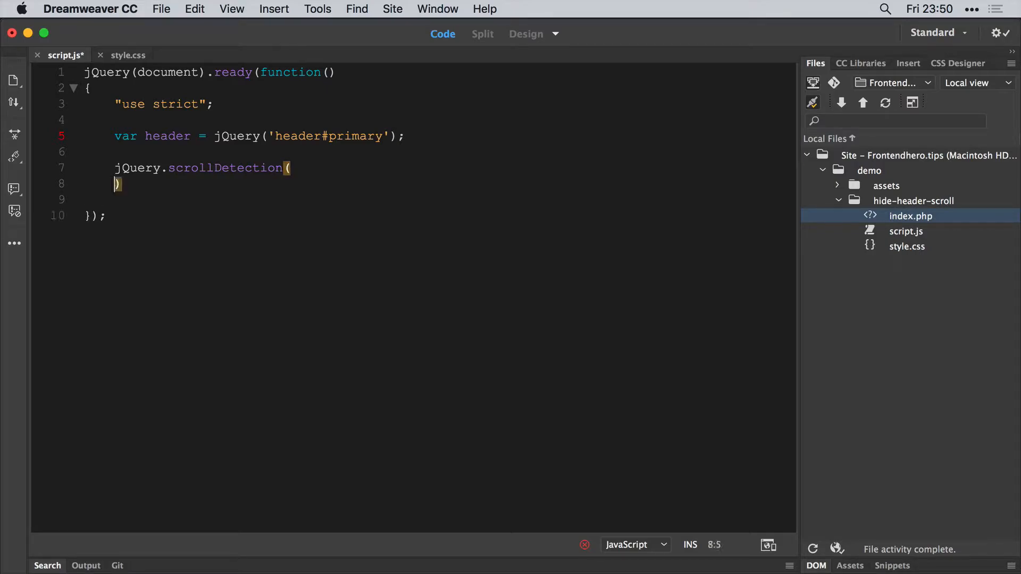
text(;)
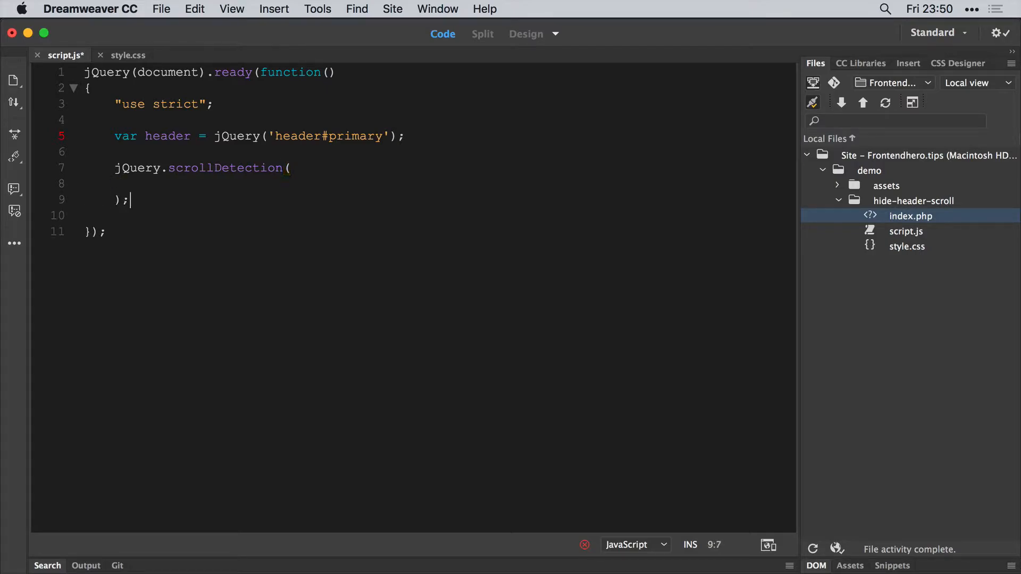
text({})
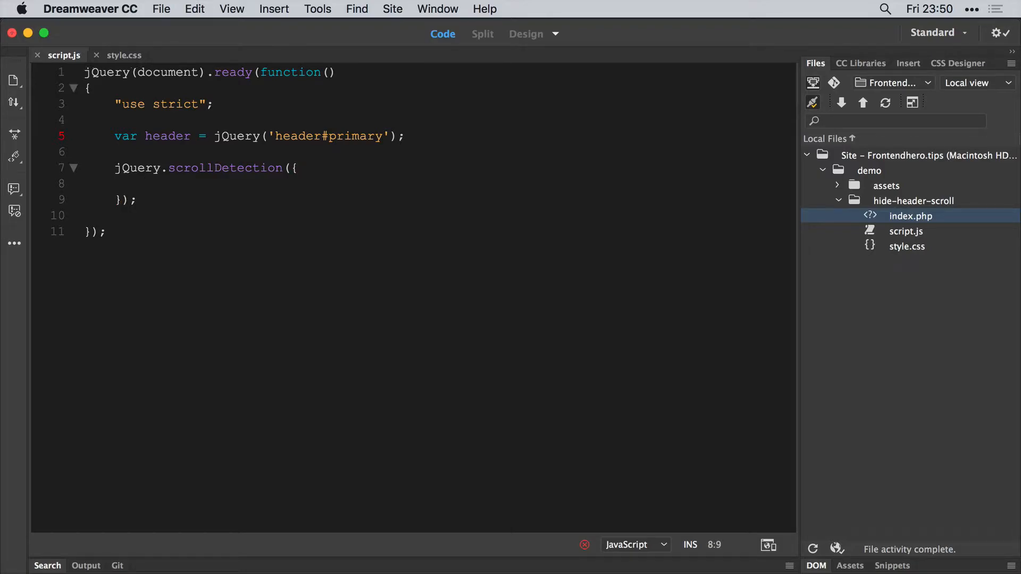
Add an empty scrollDown: function(){} option, save, and place the cursor in its body.
text(scrollDown)
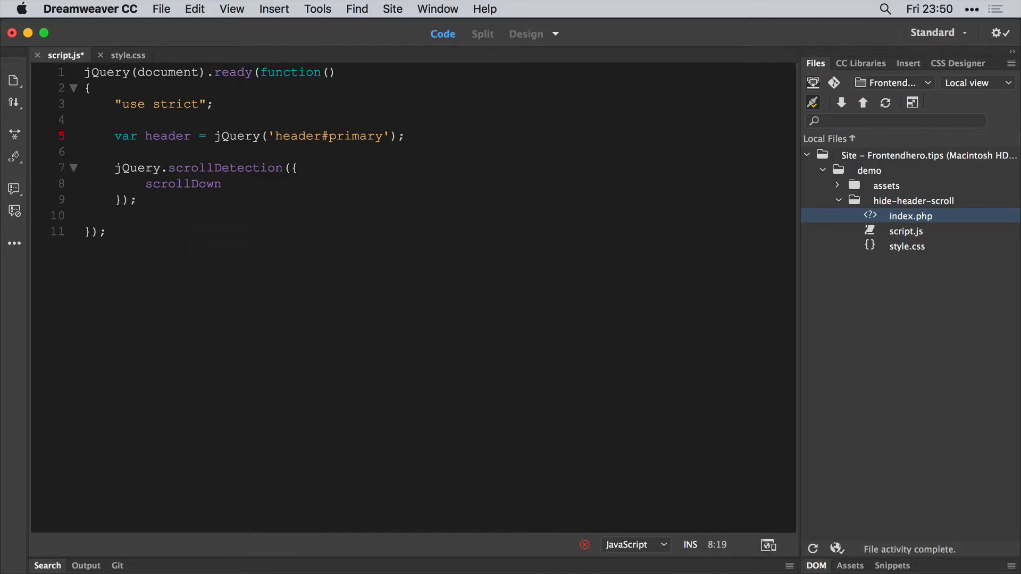
text(:)
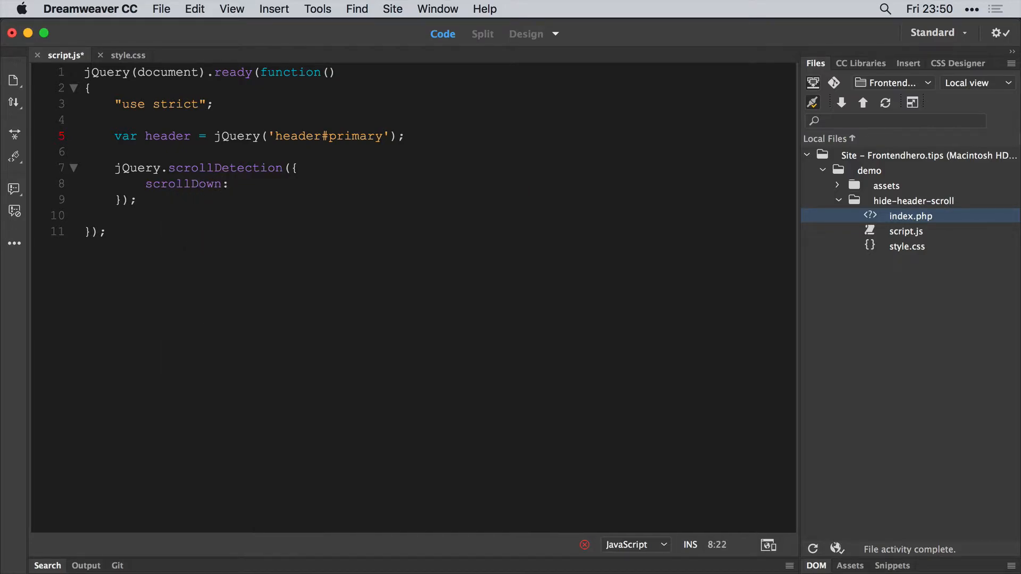
text(function(){})
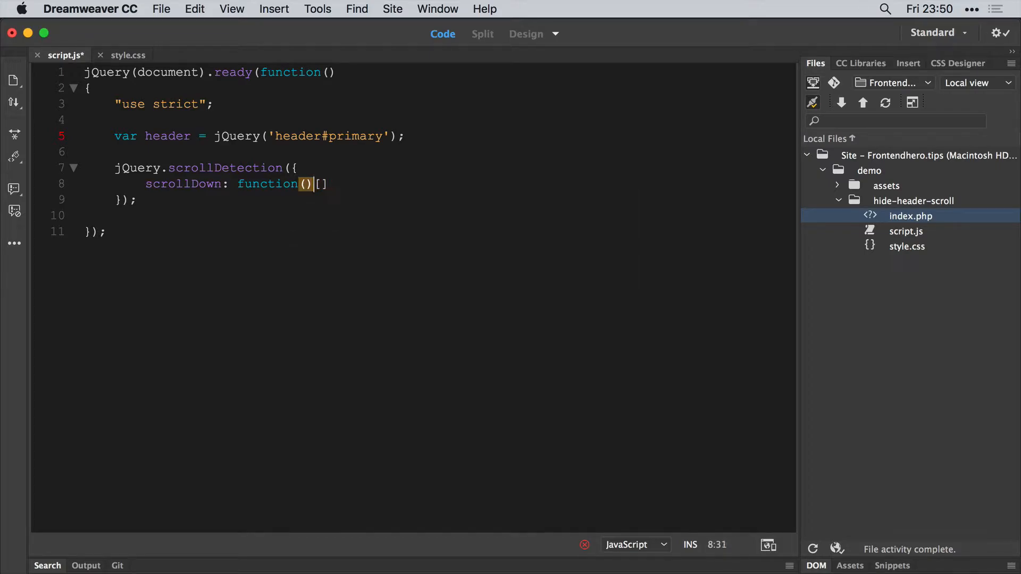
text({)
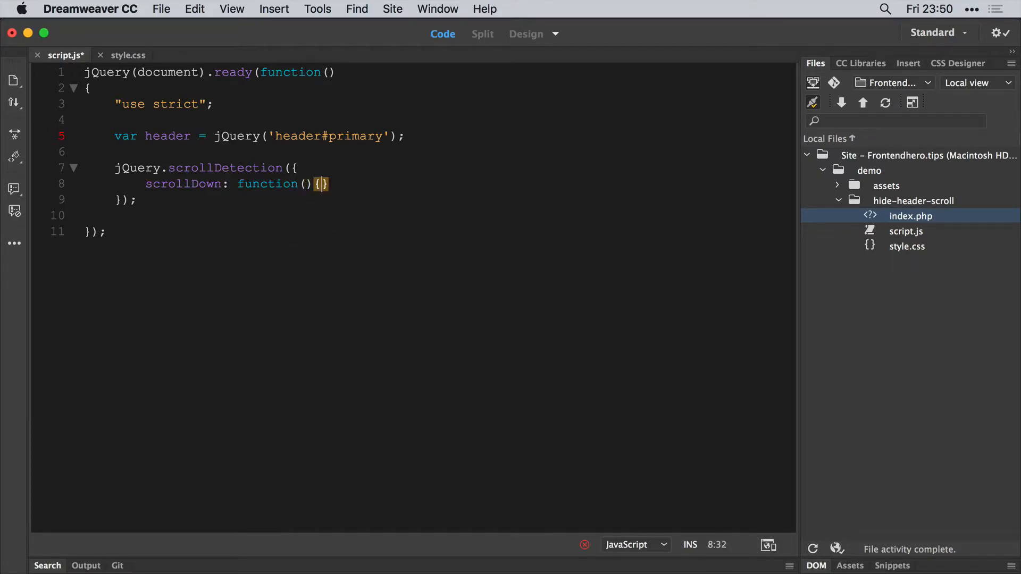
key(Return)
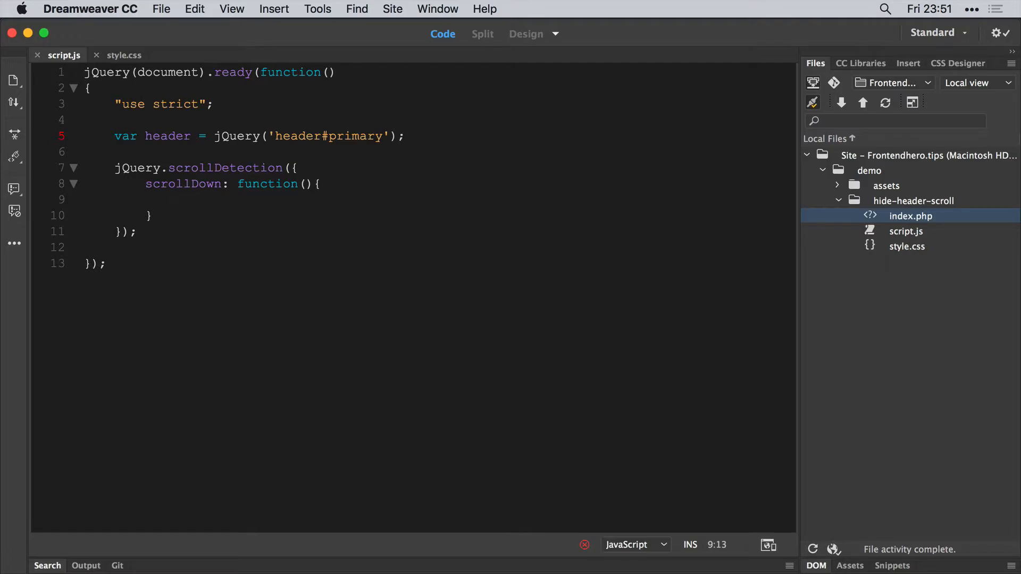
click(176, 199)
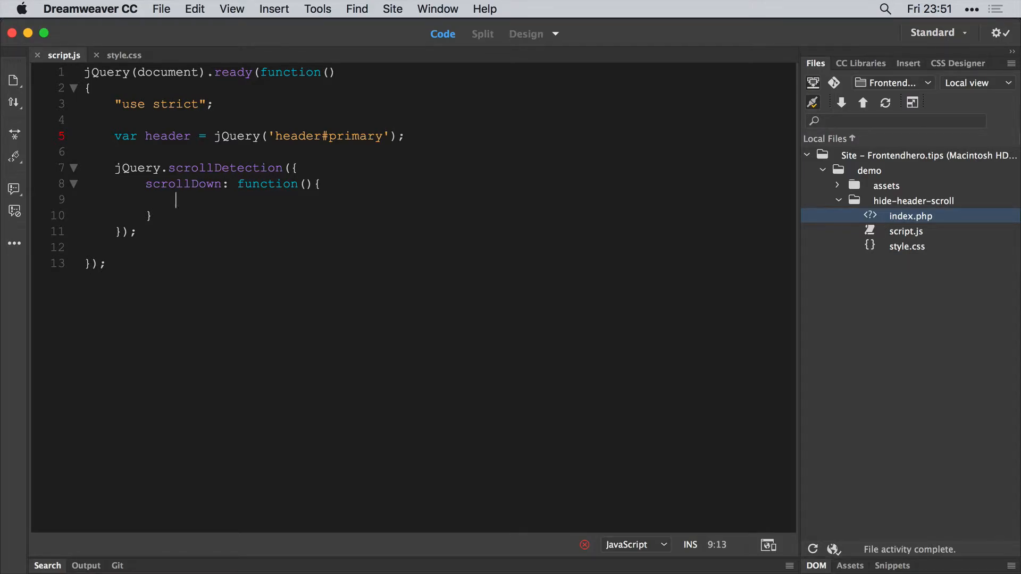
Make scrollDown call header.addClass('hide');.
text(header)
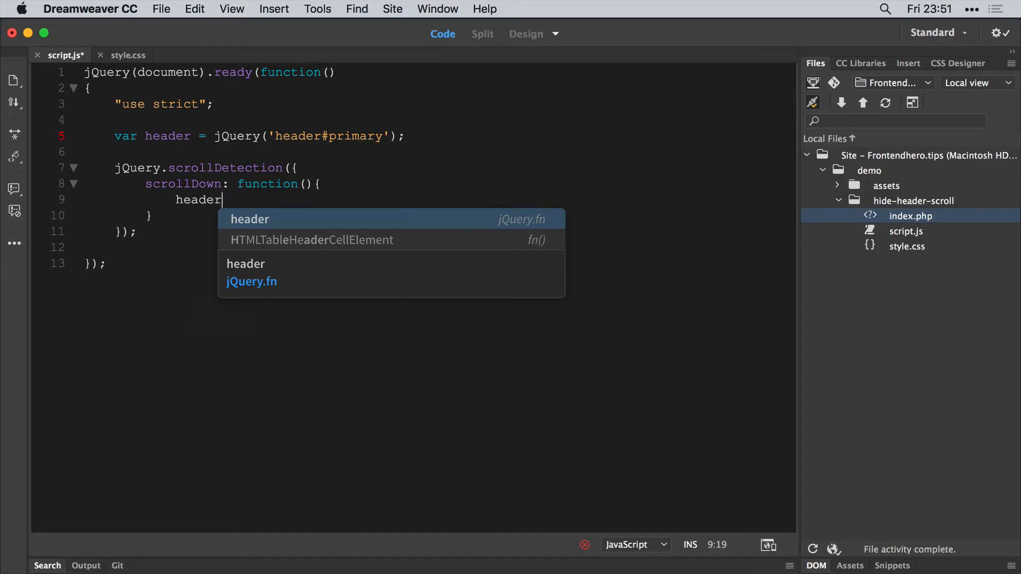
text(.addClass)
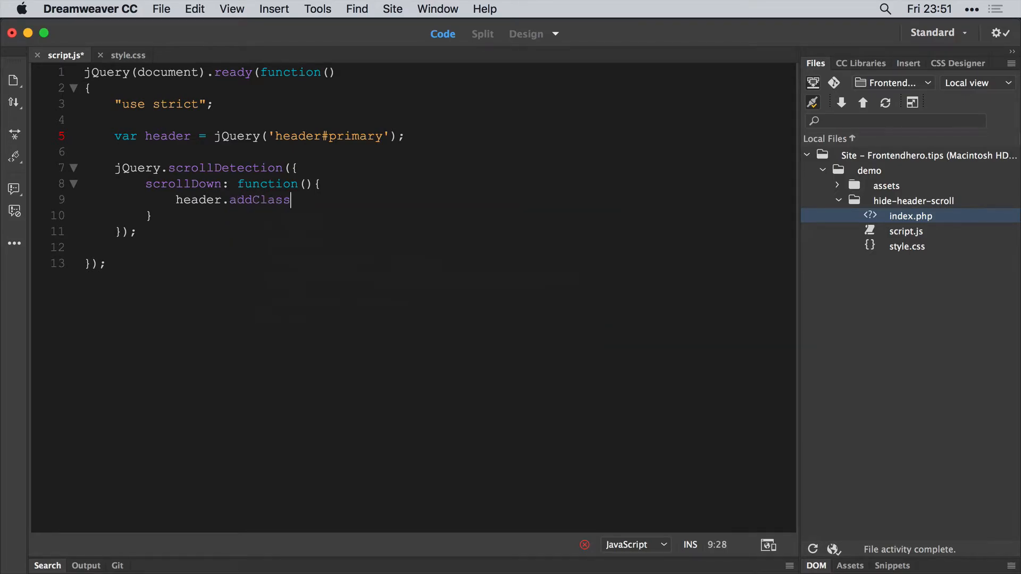
text(('');)
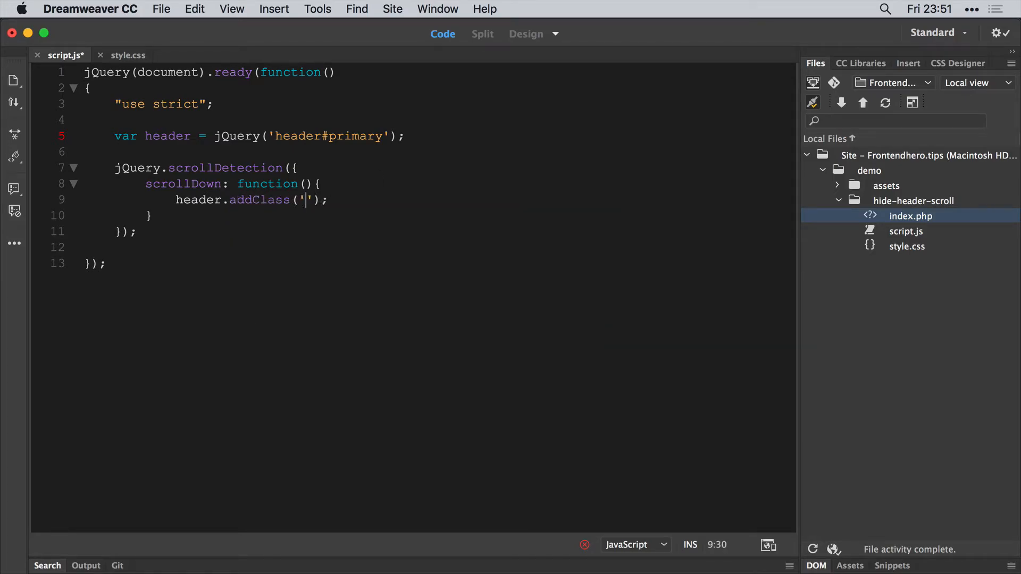
text(hide)
text(scro)
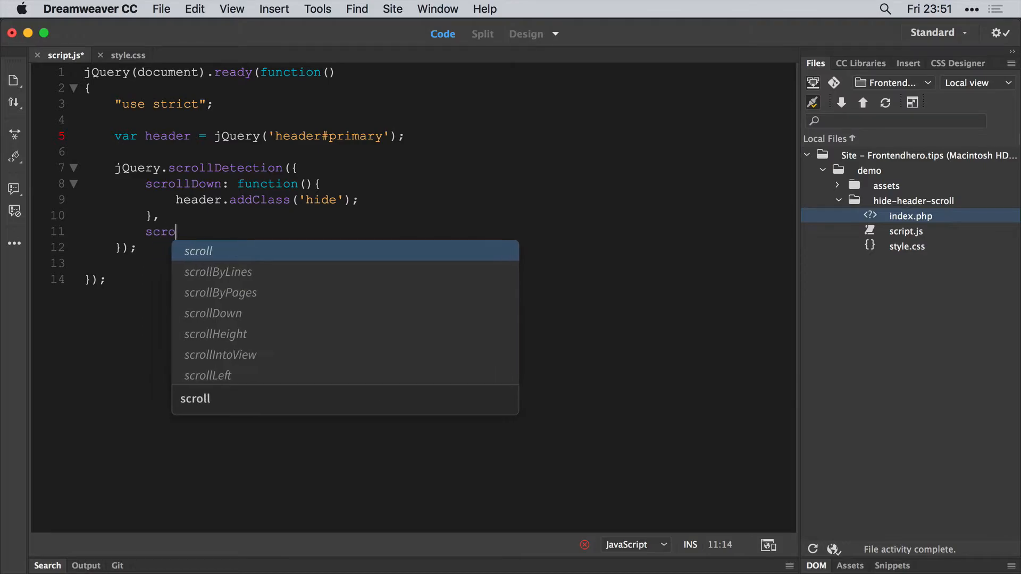
Add a scrollUp function containing header.addClass('hide'); and start changing it to removeClass.
text(lU)
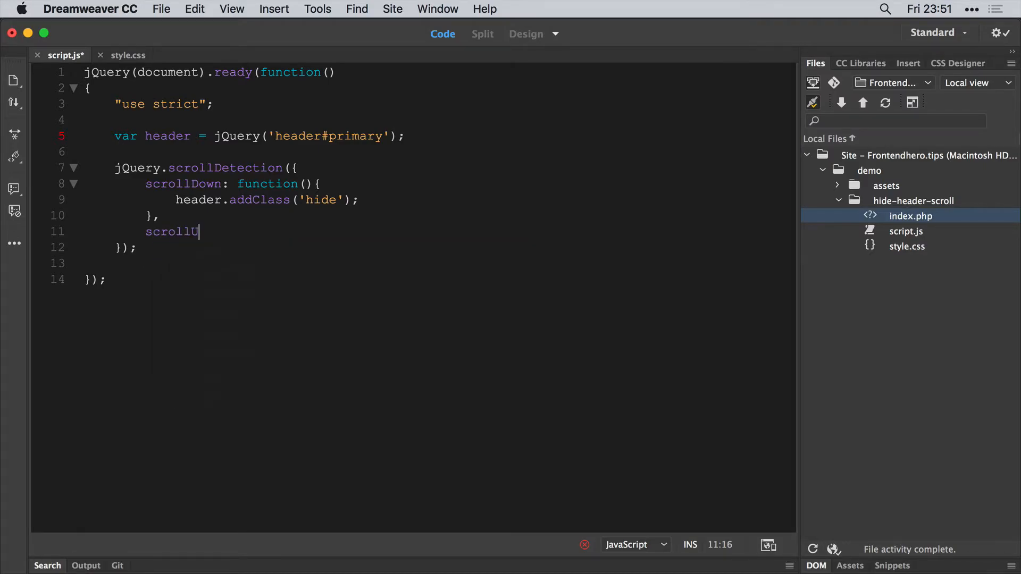
text(p:)
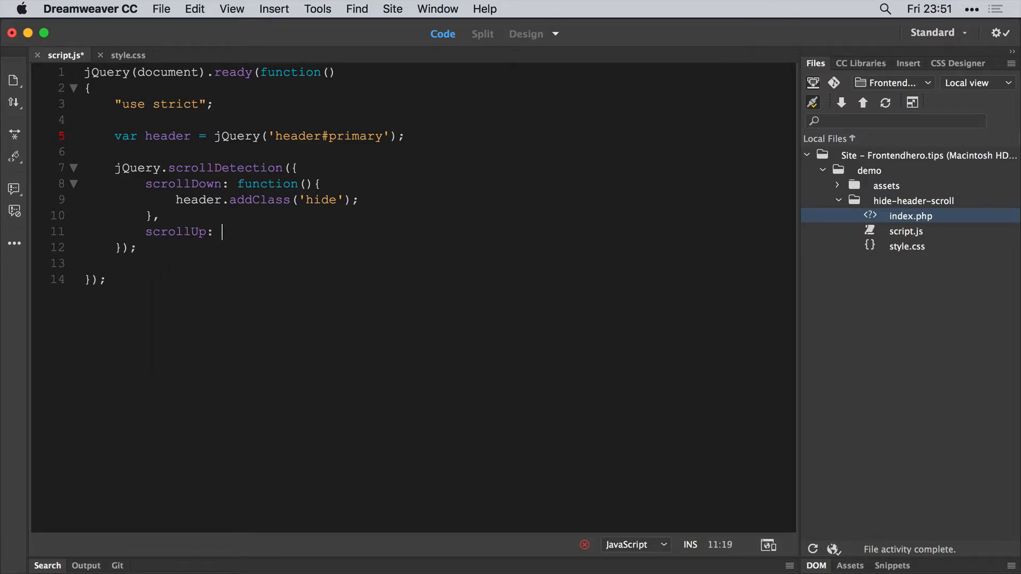
text(function() {)
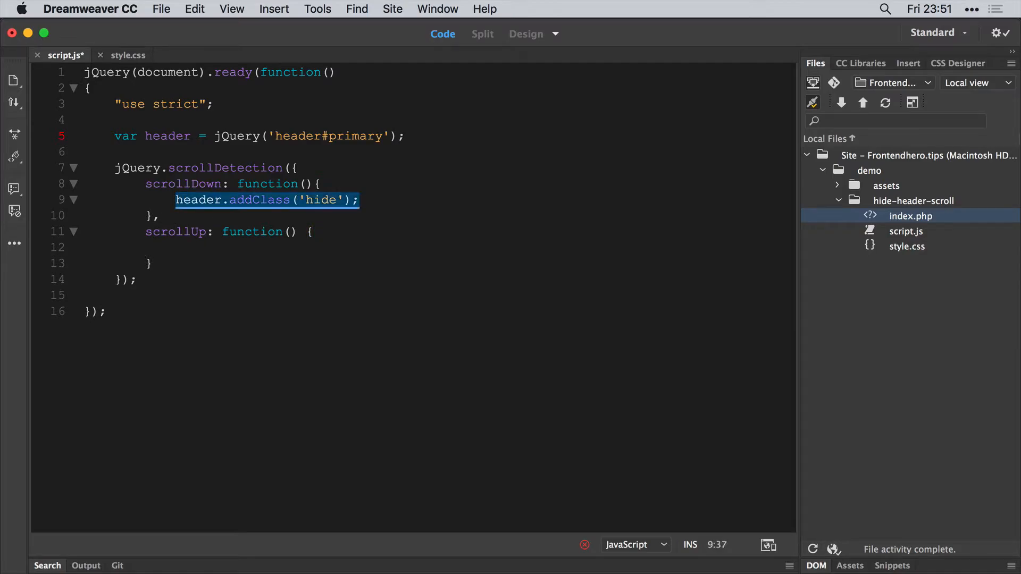
click(176, 248)
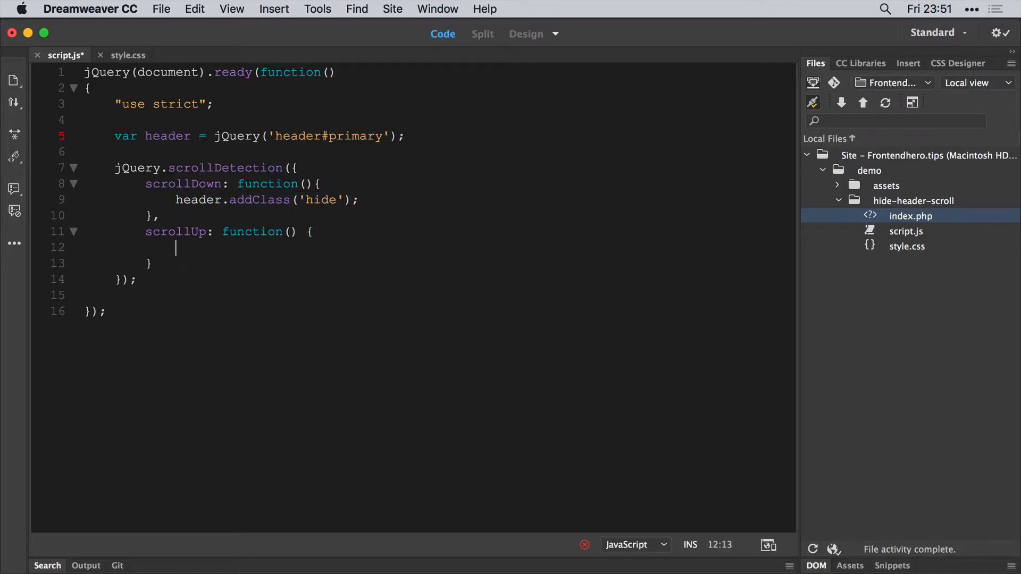
text(header.addClass('hide');)
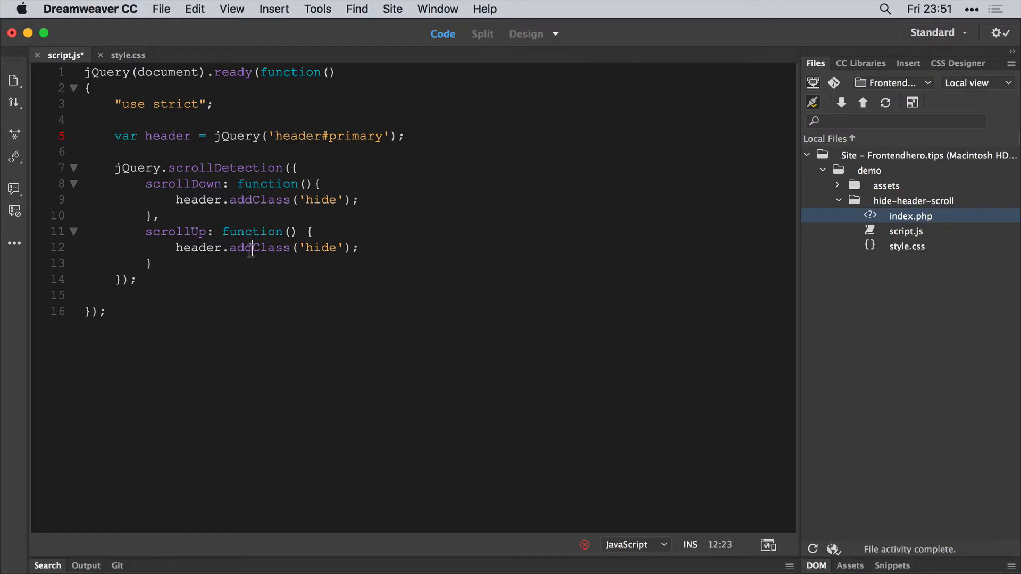
text(remo)
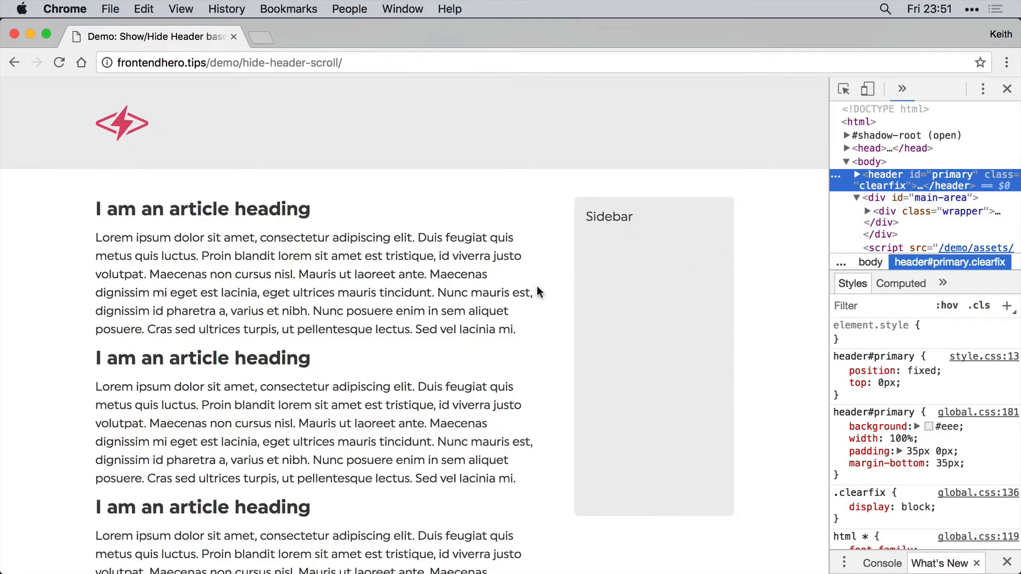
Scroll the Chrome demo down to check the header's hide class, then return to Dreamweaver.
scroll(down, 3)
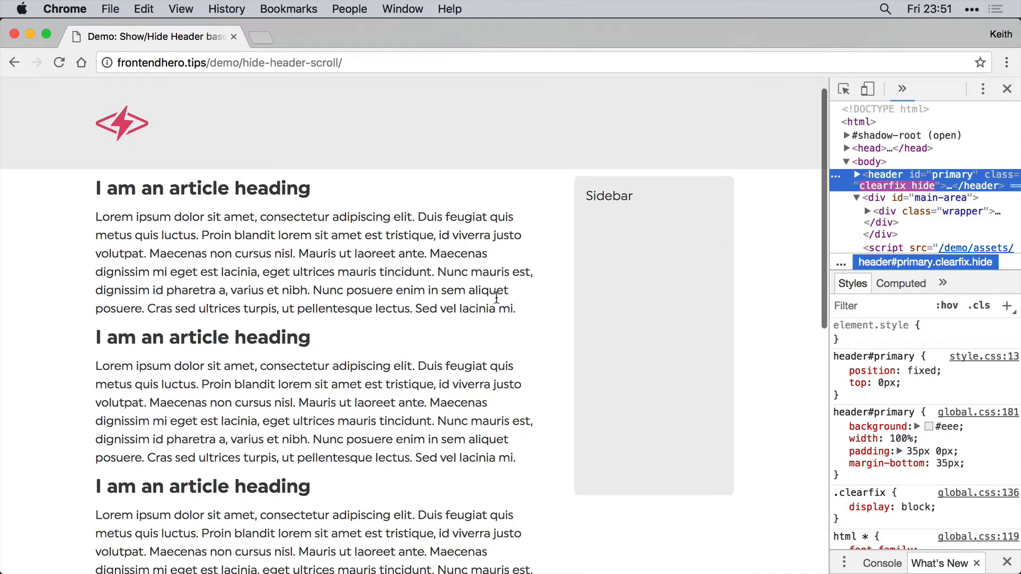
mouse_move(918, 185)
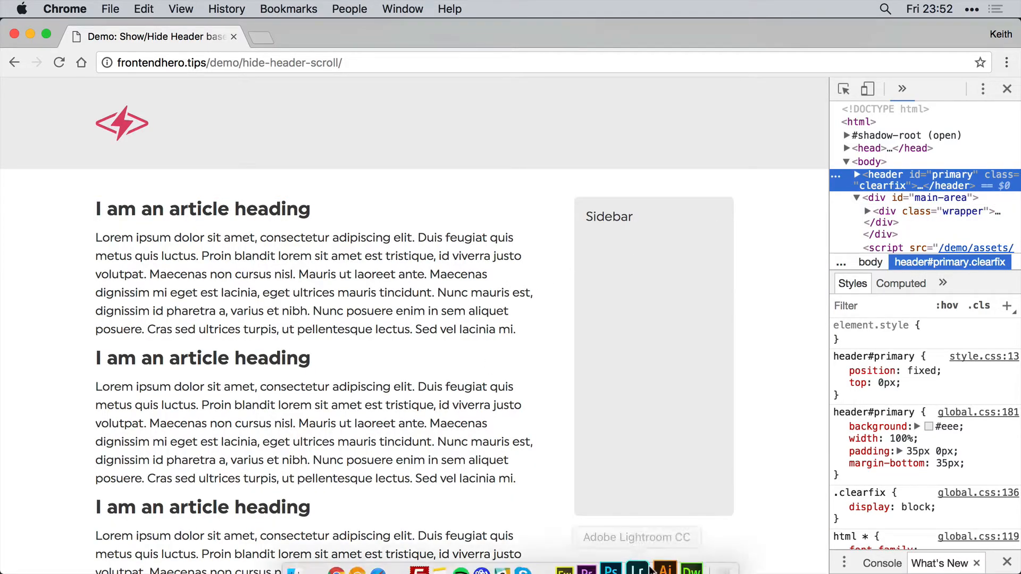
click(693, 571)
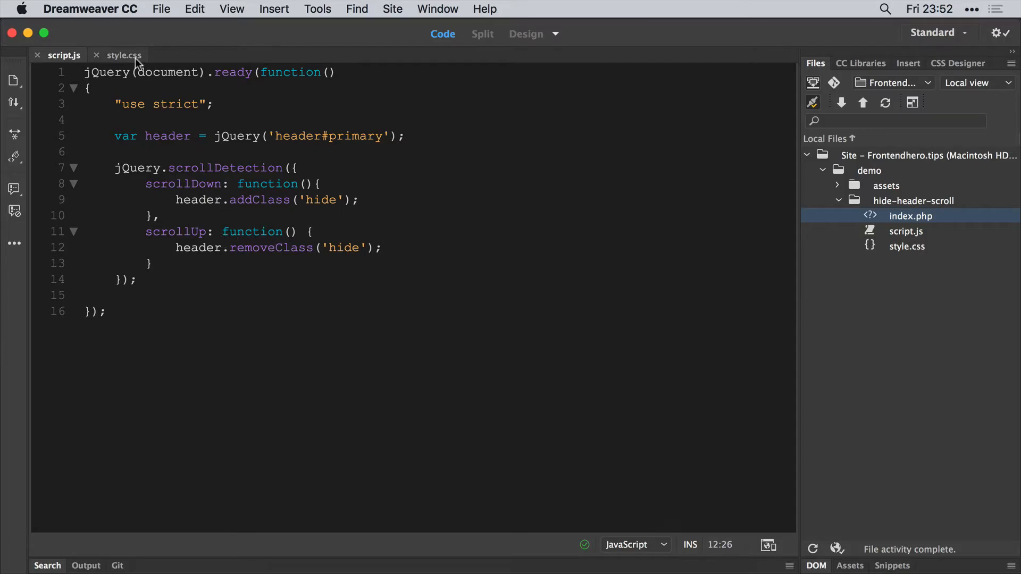
In style.css, add a header#primary.hide rule with padding: 0 and begin an overflow property.
click(122, 54)
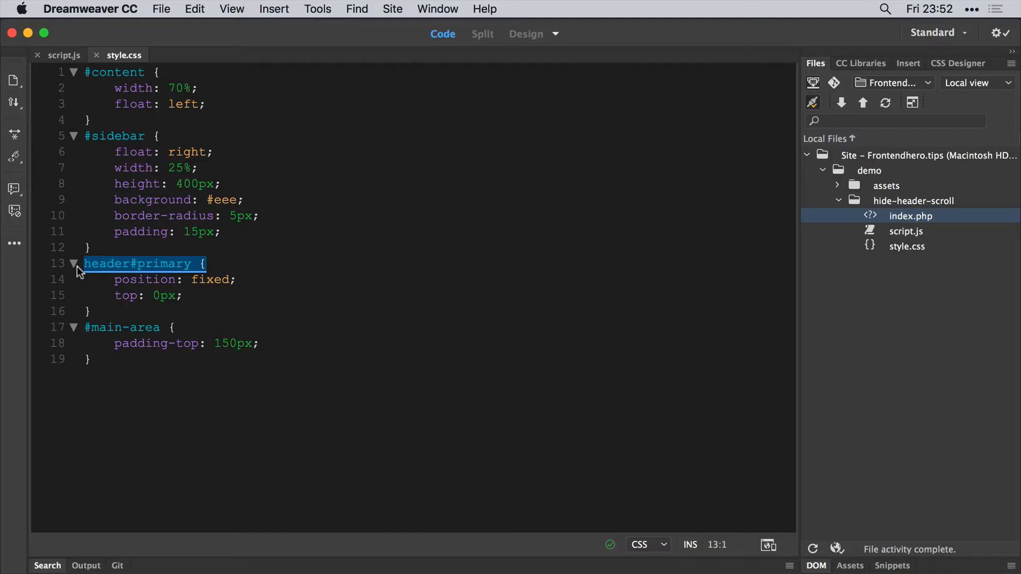
text(header#primary {)
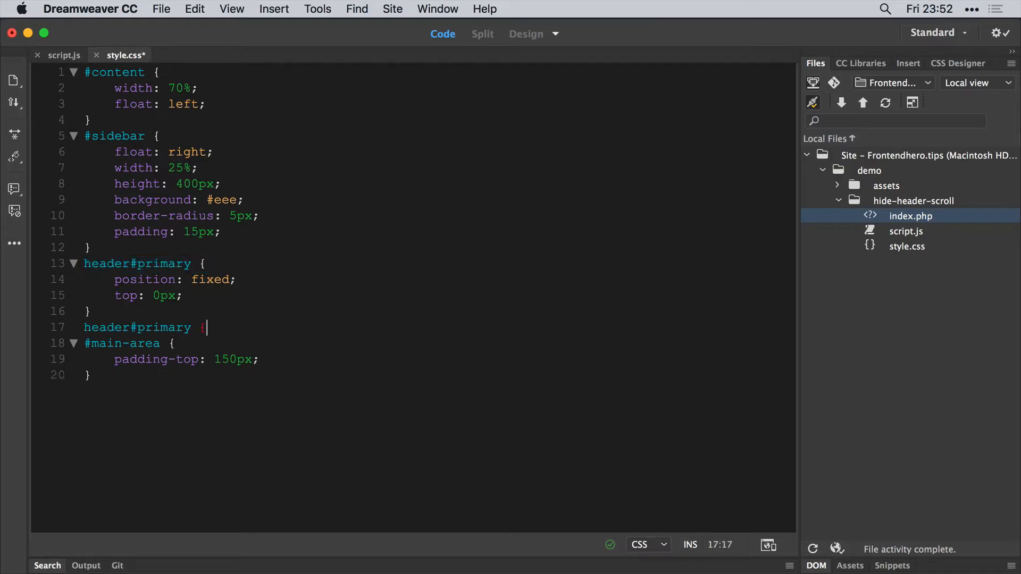
text(.hide)
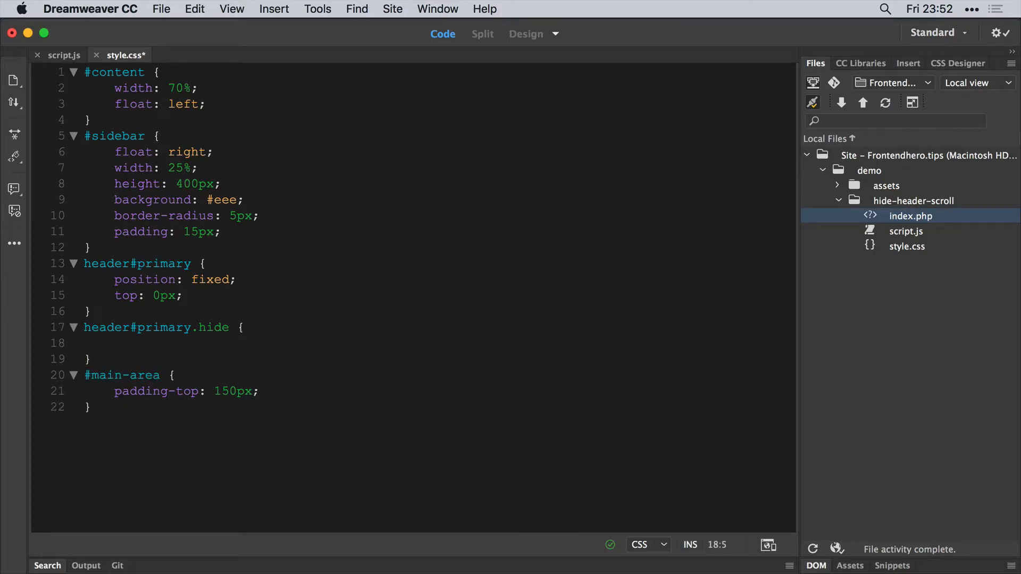
text(p)
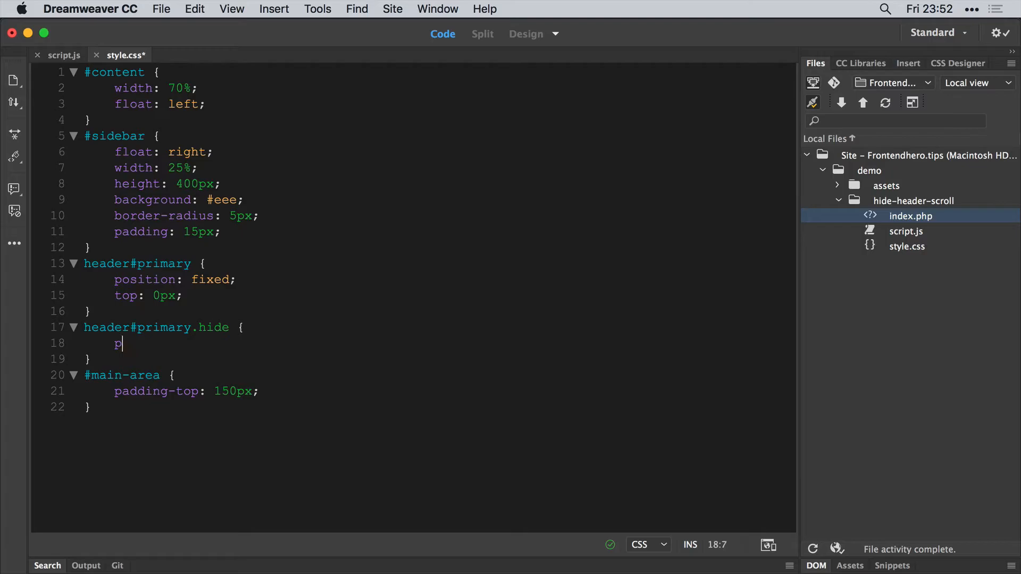
text(adding: 0;)
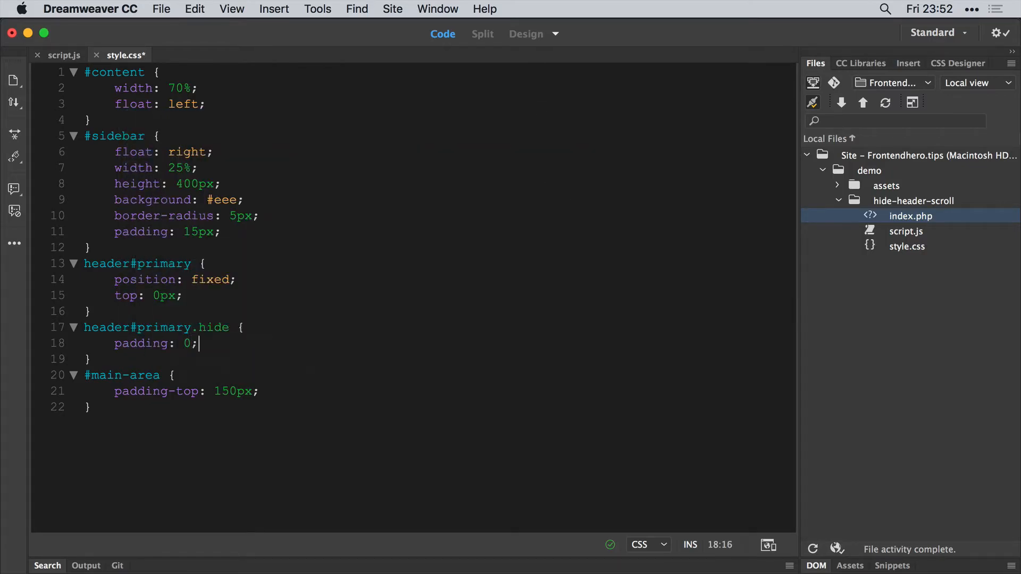
text(overfl)
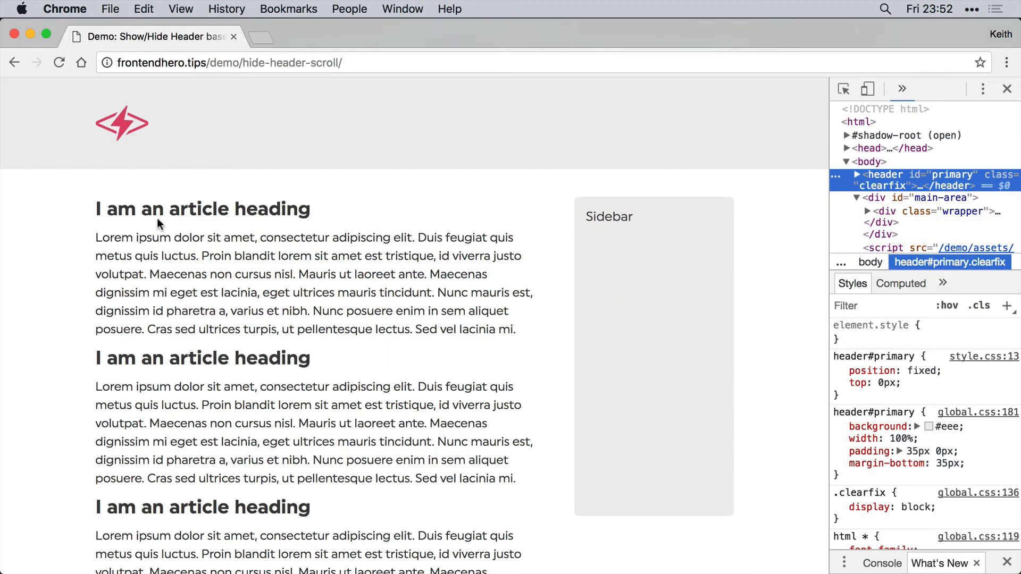
mouse_move(191, 153)
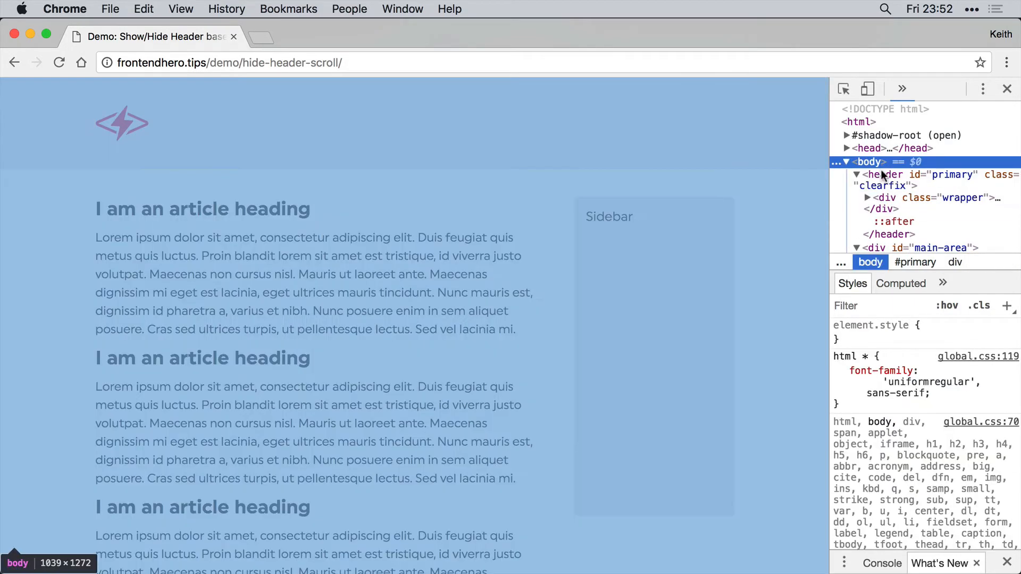
click(885, 175)
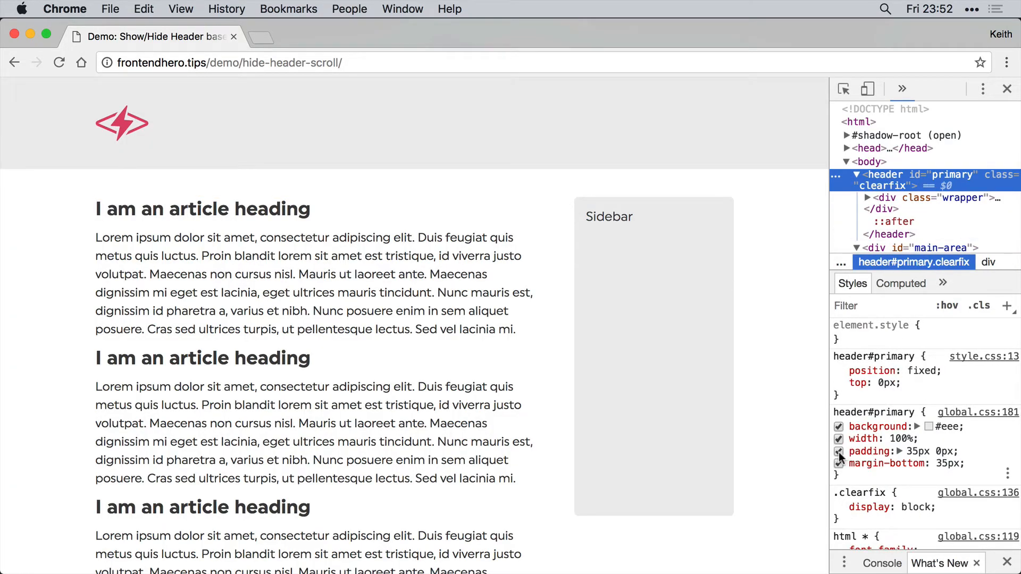
click(839, 452)
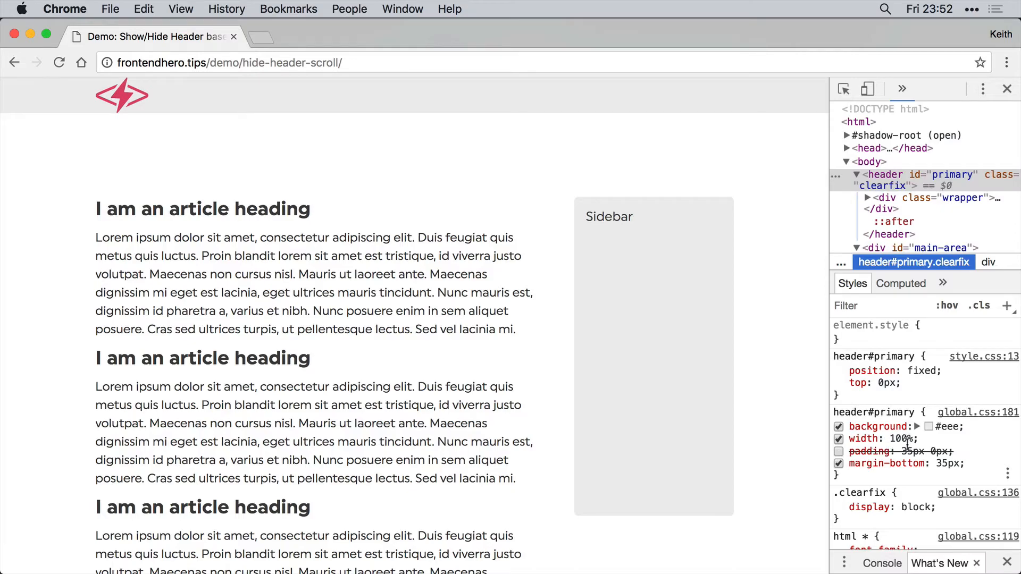
click(839, 450)
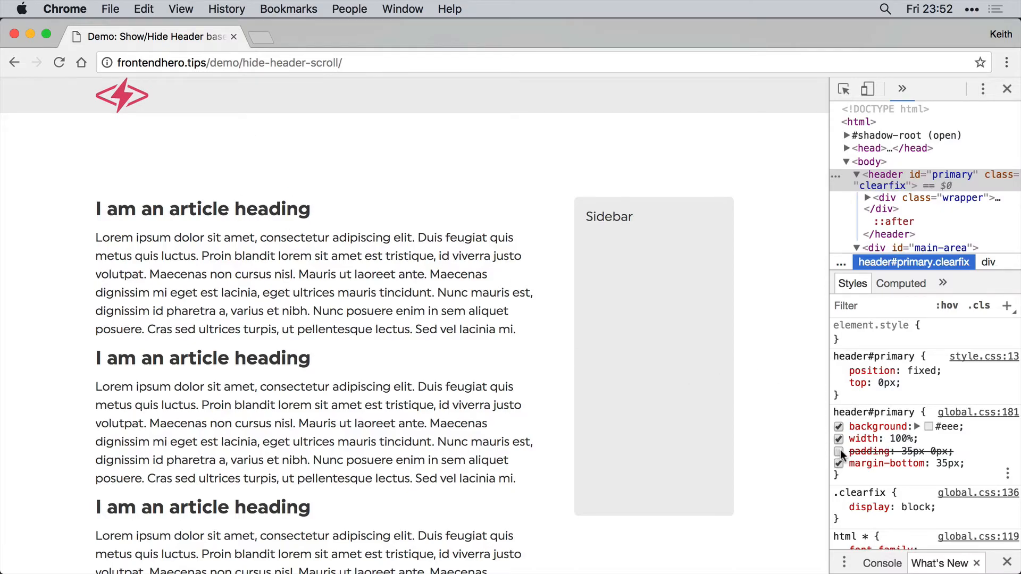
click(838, 451)
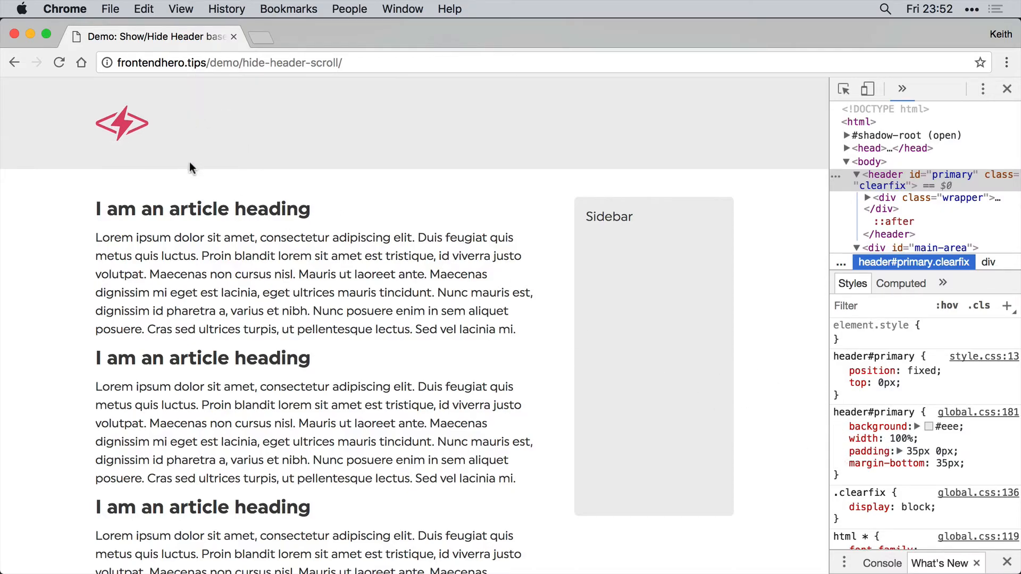
mouse_move(798, 295)
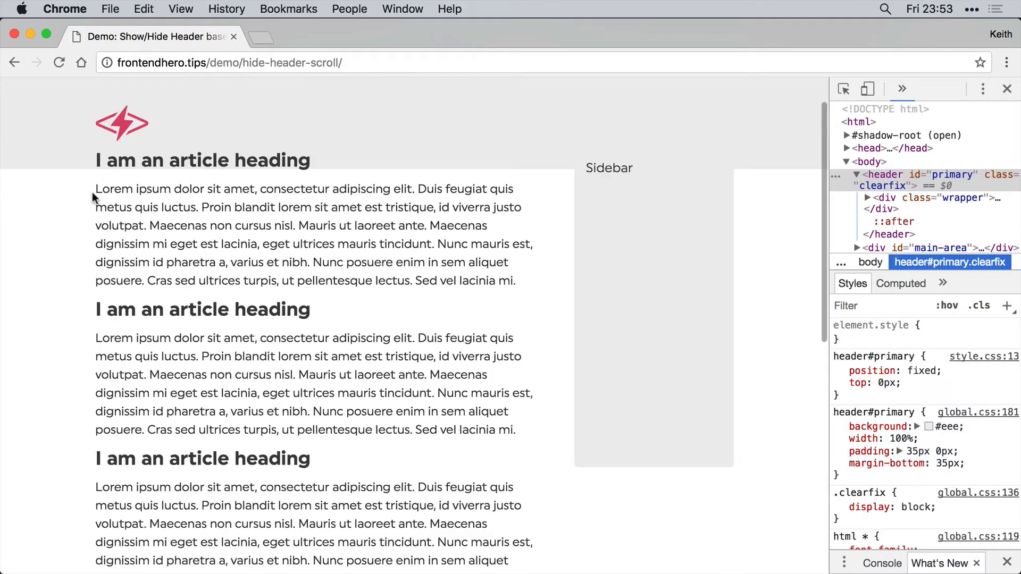
Scroll down the Chrome demo to see header#primary get the hide class and shrink.
scroll(down, 3)
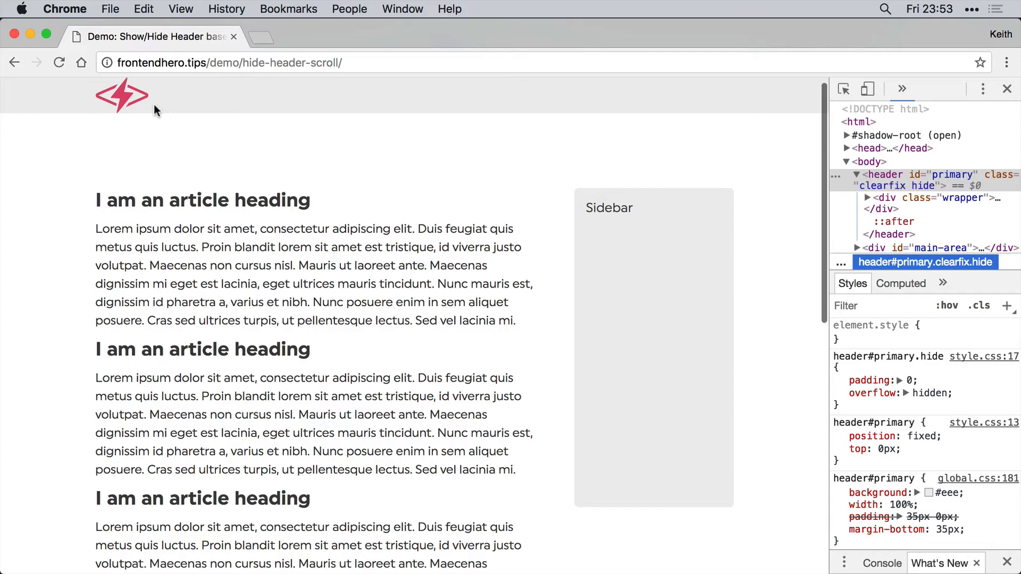
mouse_move(124, 104)
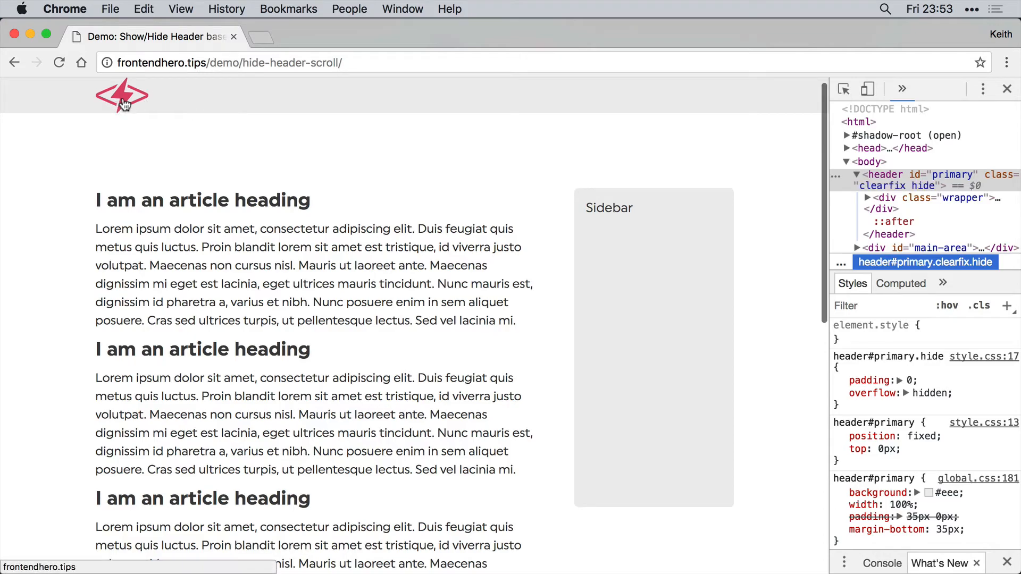
mouse_move(125, 127)
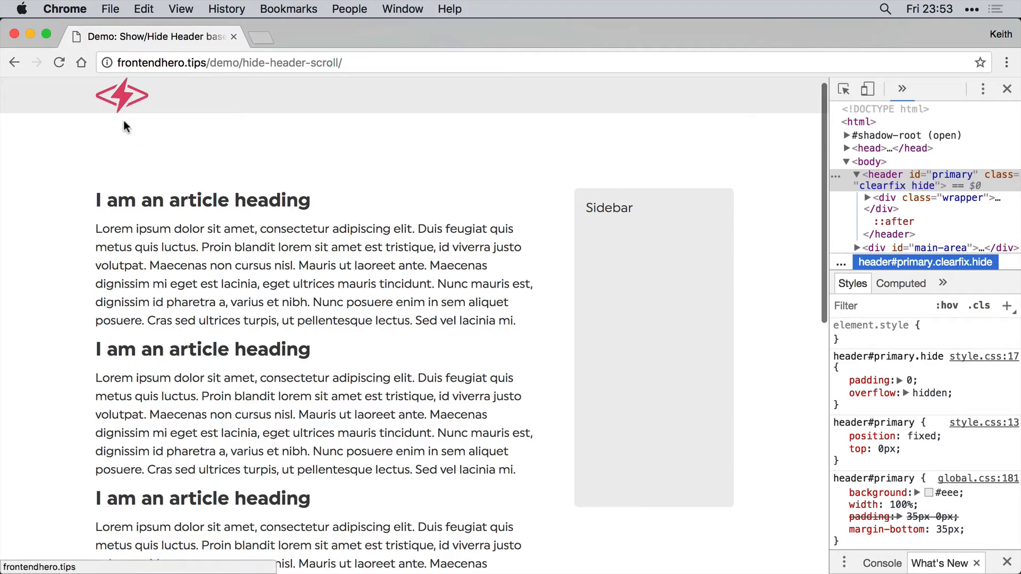
mouse_move(129, 130)
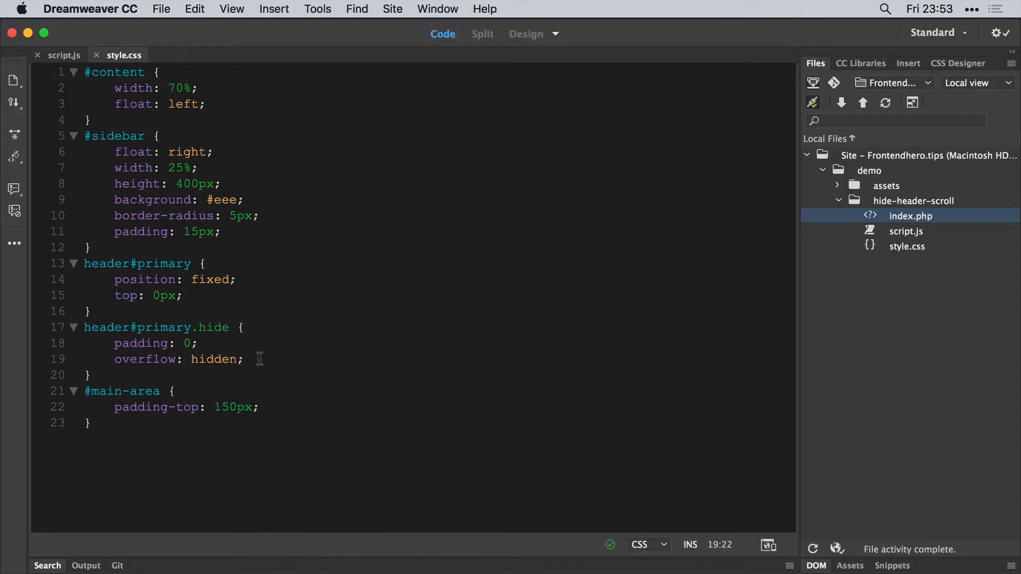
Add transform: translate3d(0, -50px, 0) to the header#primary.hide rule.
text(transform:)
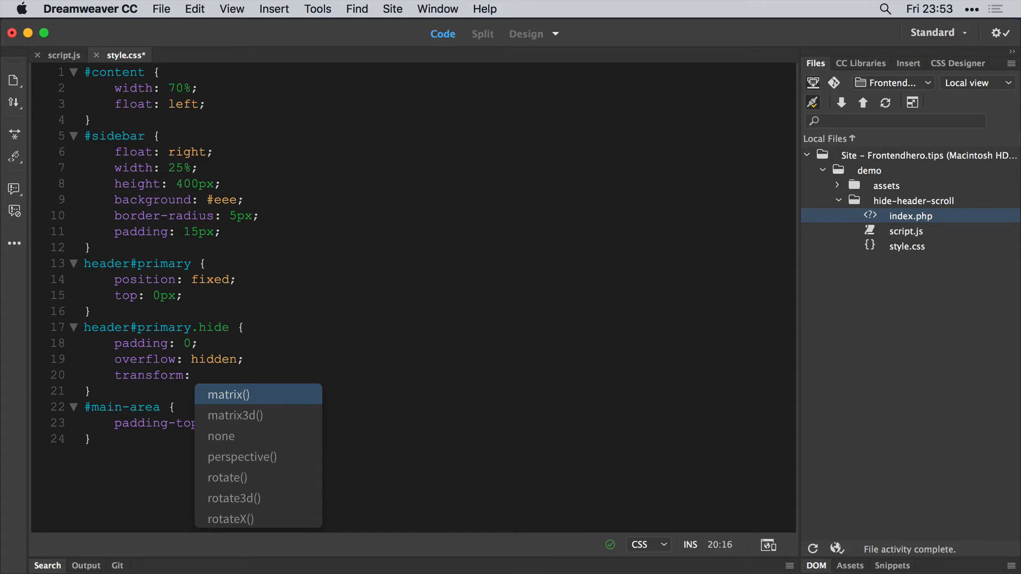
text(translate3d()
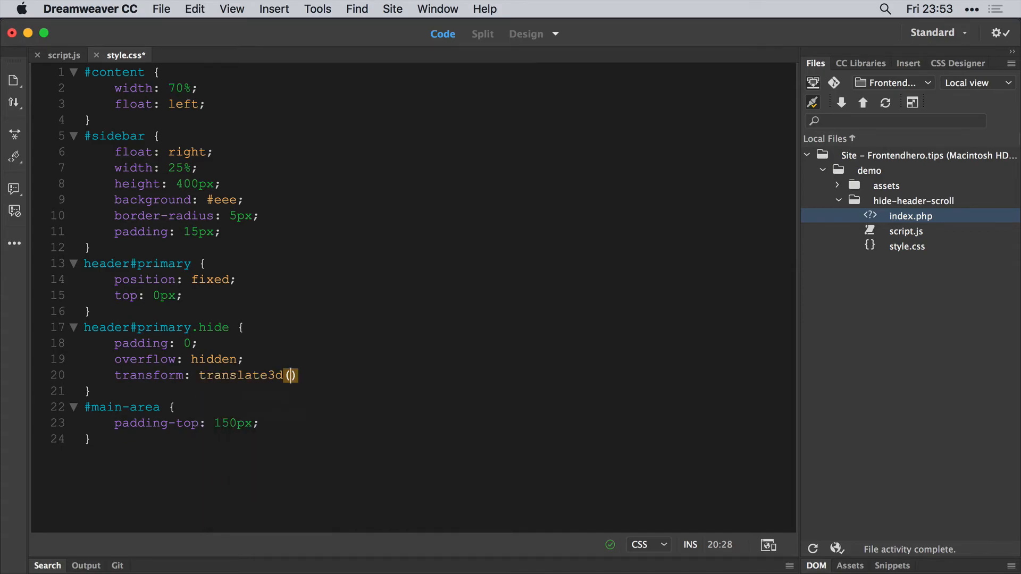
text(0,)
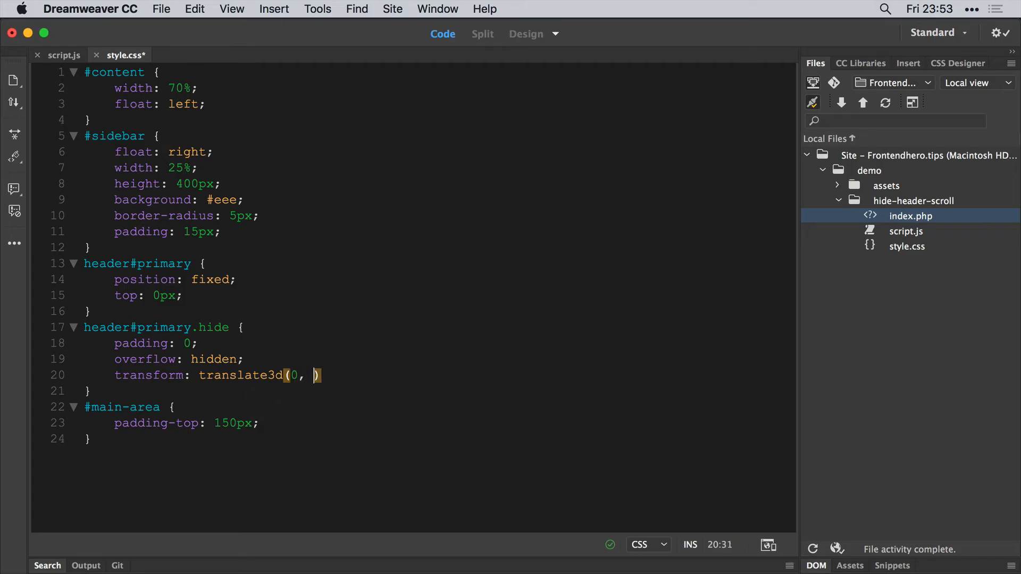
text(-50)
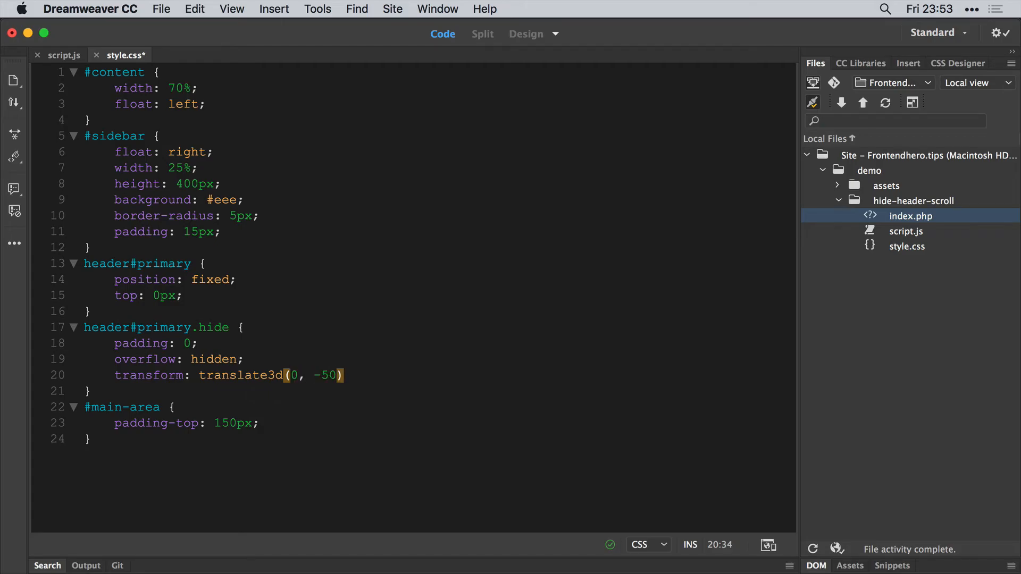
text(px,)
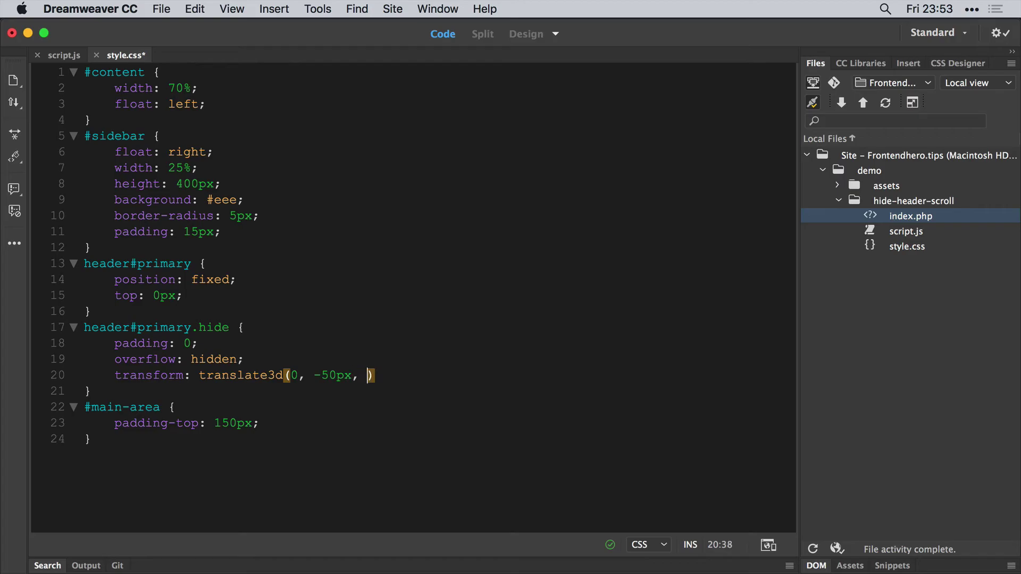
text(0);)
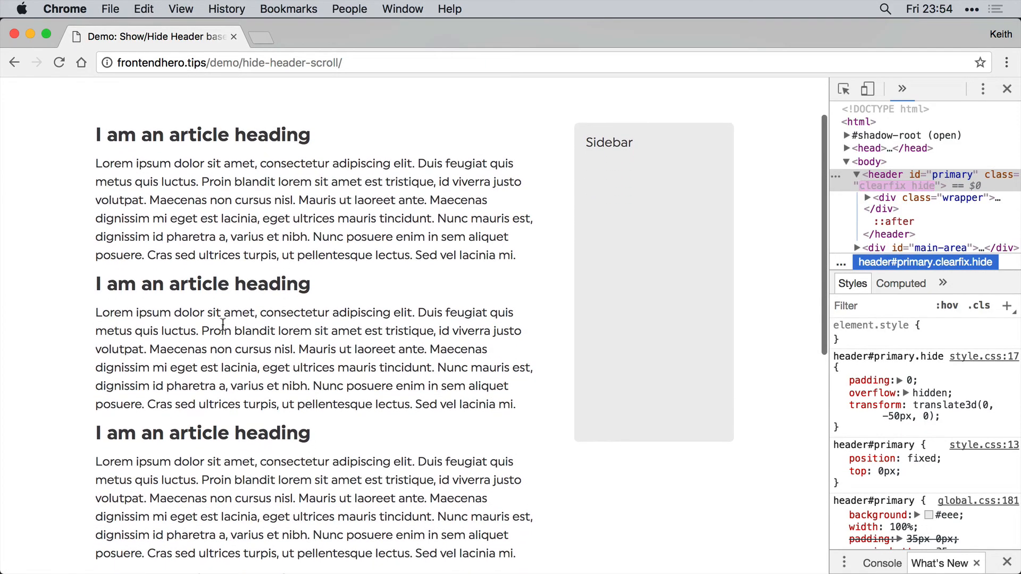
Scroll down the reloaded demo to confirm the header slides completely out of view.
scroll(down, 3)
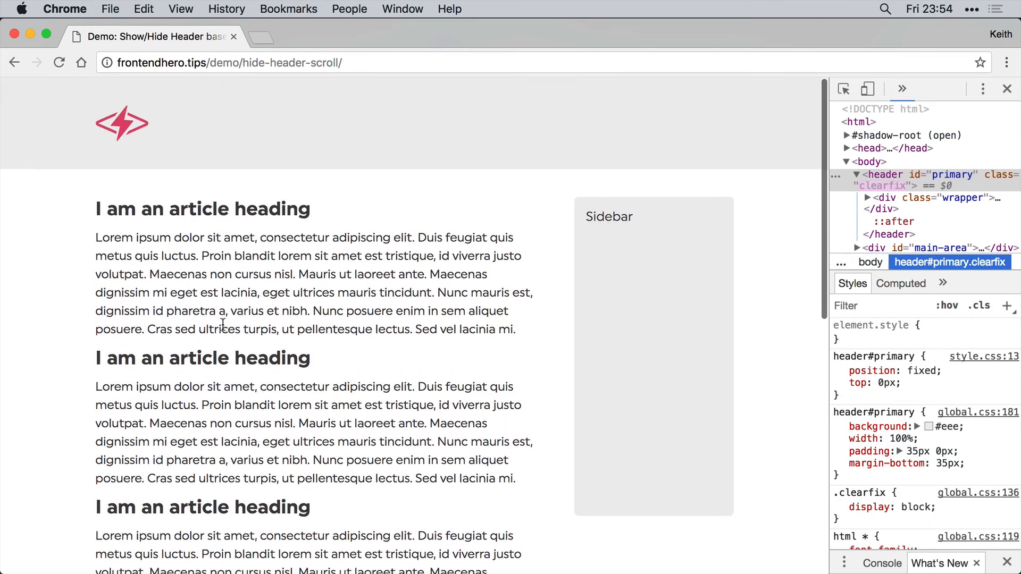
mouse_move(682, 550)
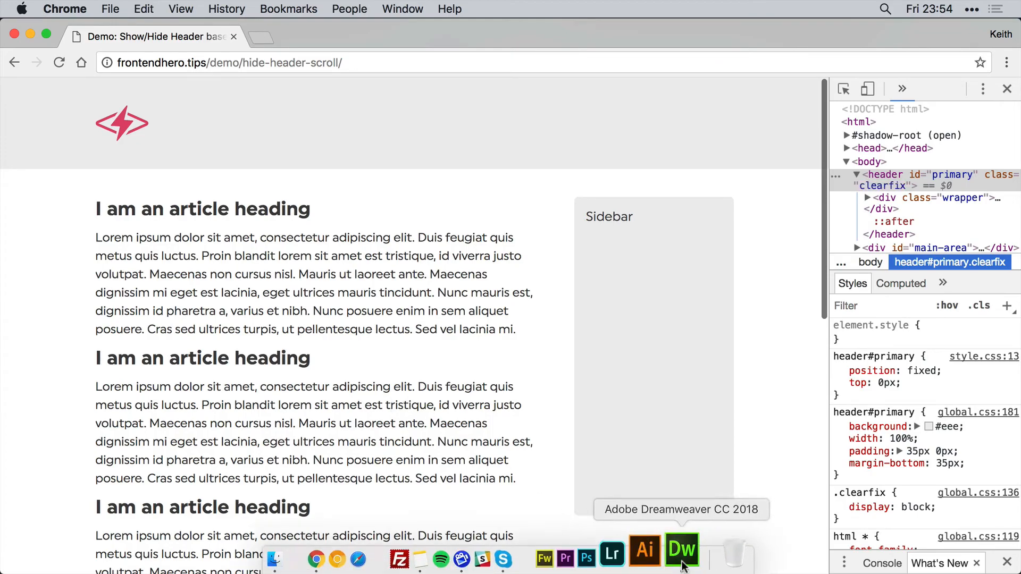
Add transition: all 350ms after top: 0px in the header#primary rule.
click(682, 551)
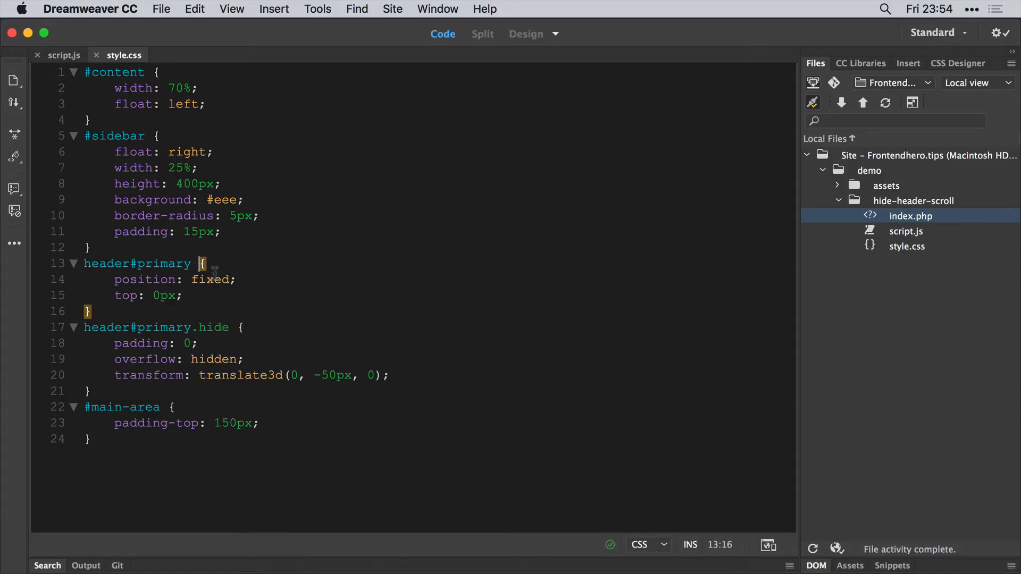
click(223, 231)
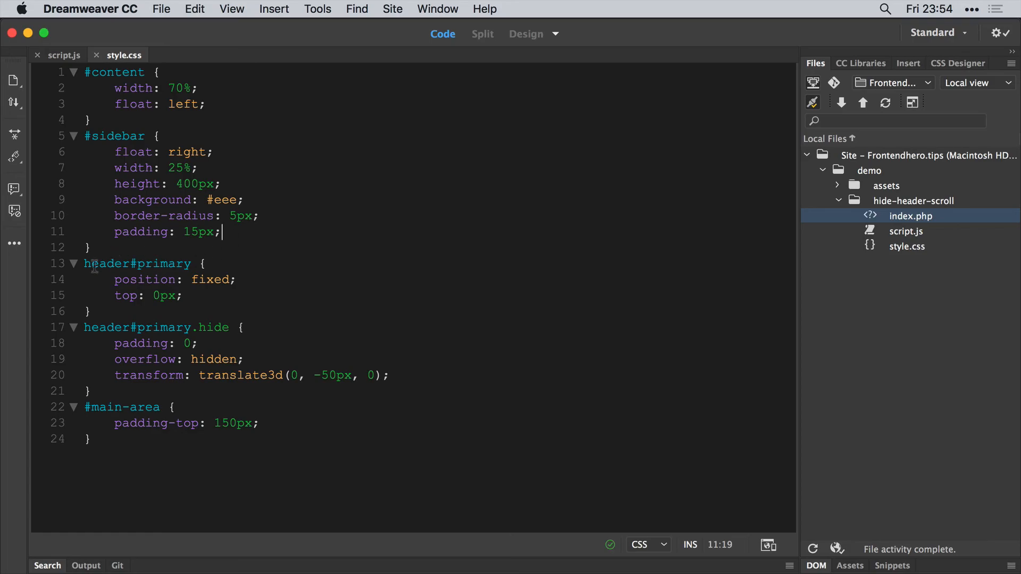
click(184, 295)
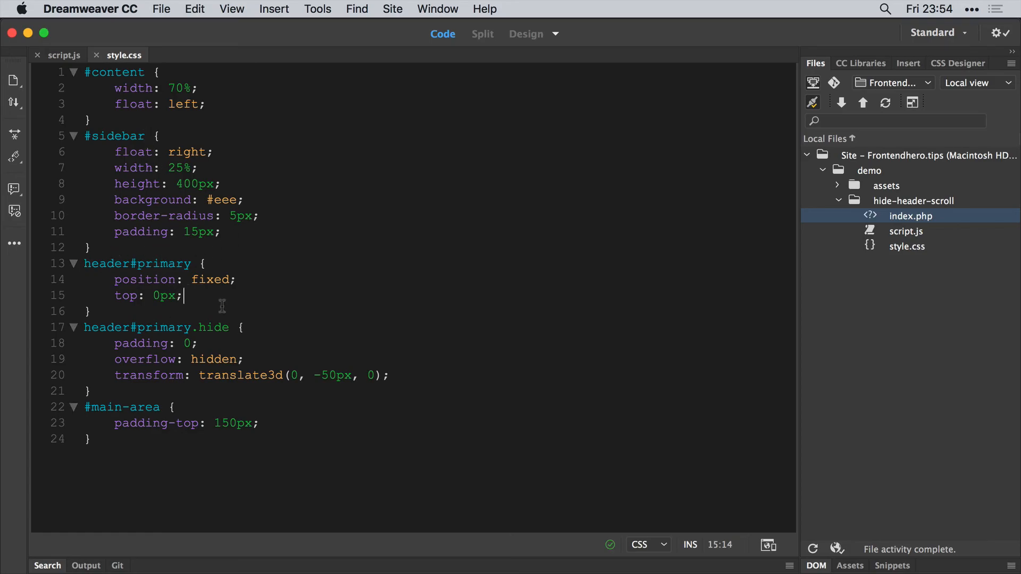
text(transition: a)
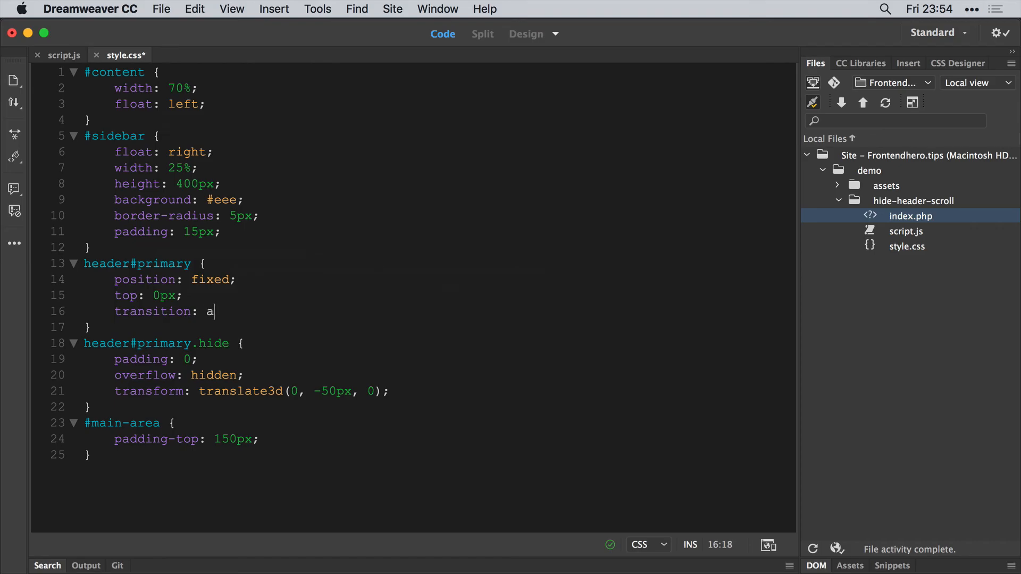
text(ll)
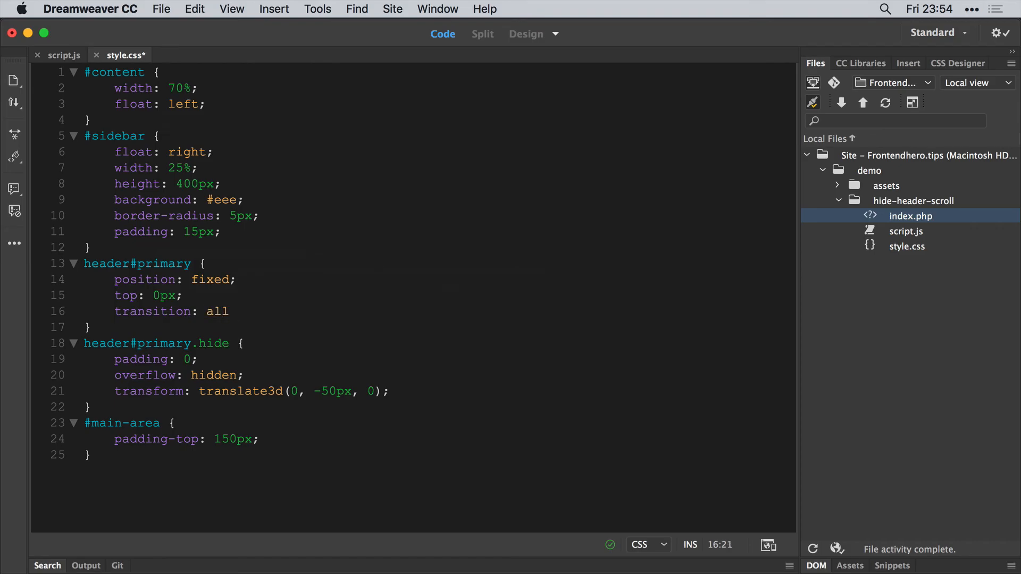
text(350m)
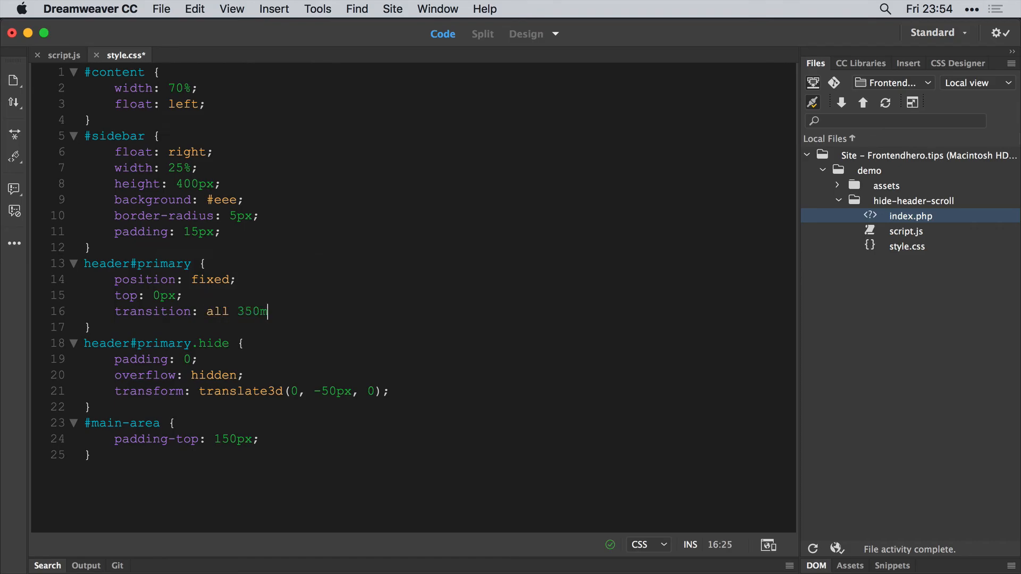
text(s;)
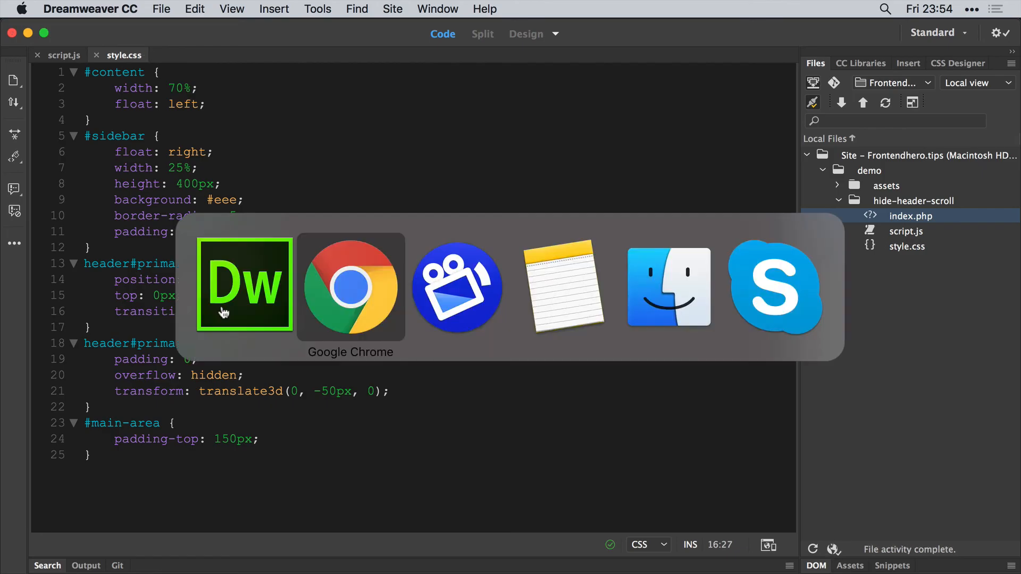
Scroll the demo page in Chrome to test the 350ms animated header hide.
click(350, 287)
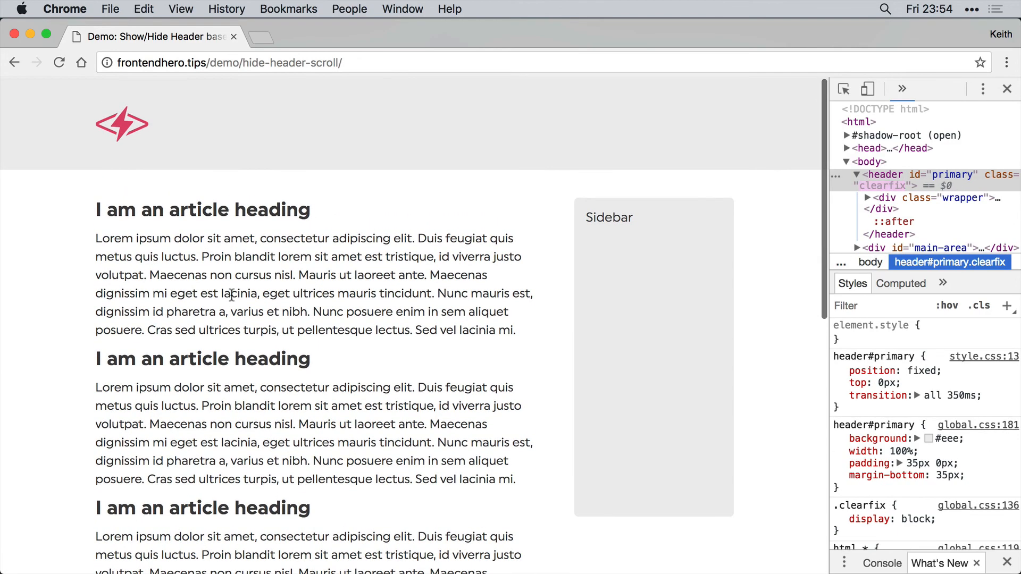
scroll(down, 3)
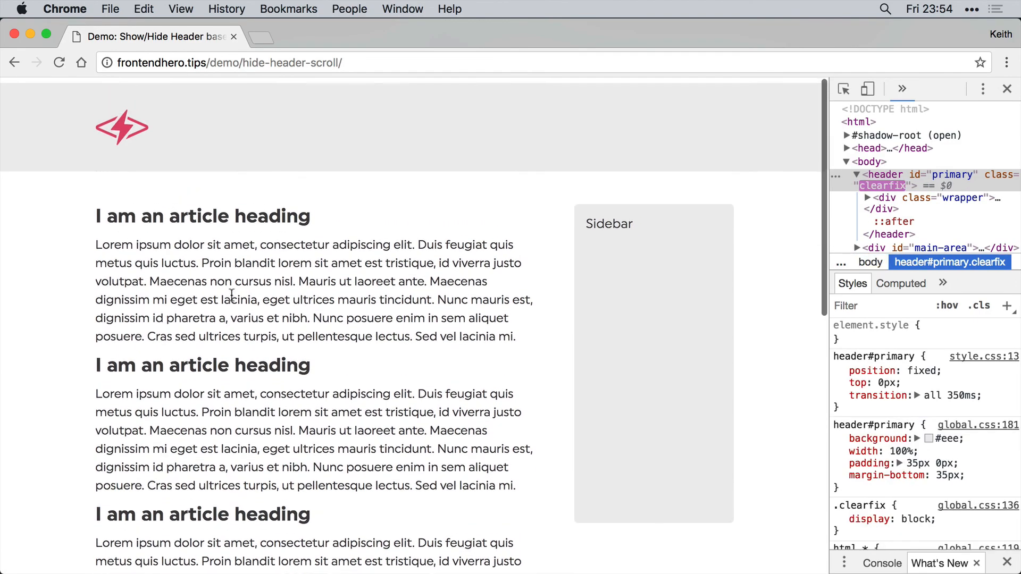